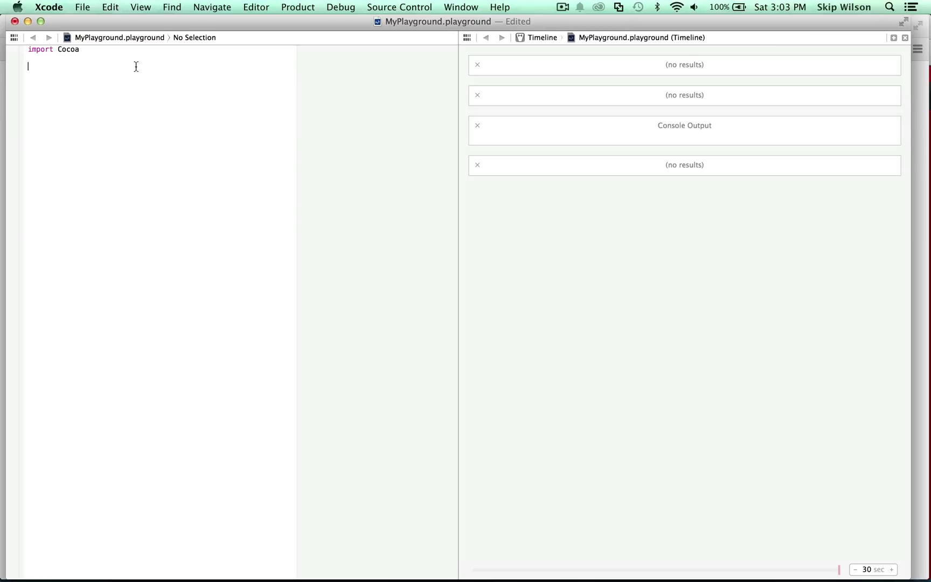
# Declare var someArray = [1,2,3] and read someArray[2], showing 3 in the results sidebar.
pyautogui.write('[')
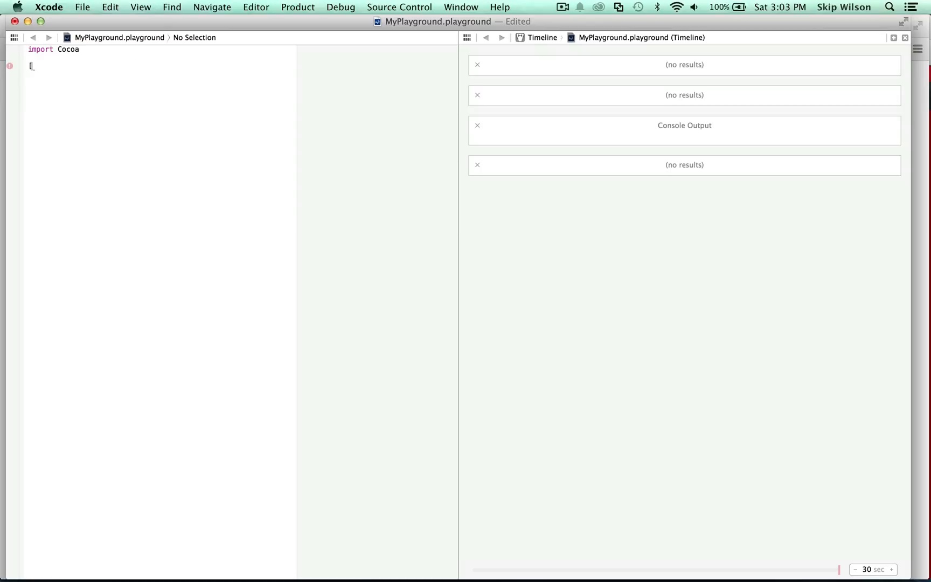
pyautogui.write('v')
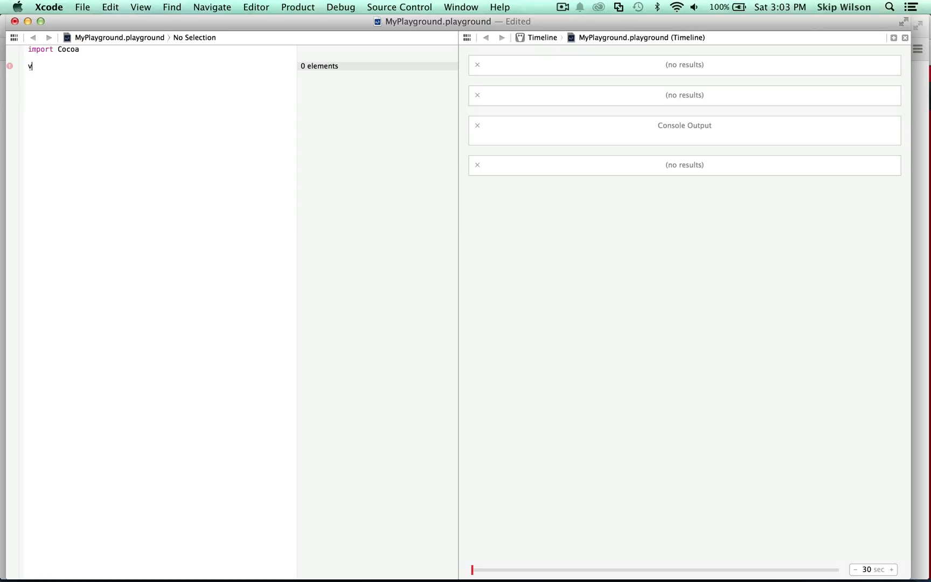
pyautogui.write('ar someArray = [1,2]')
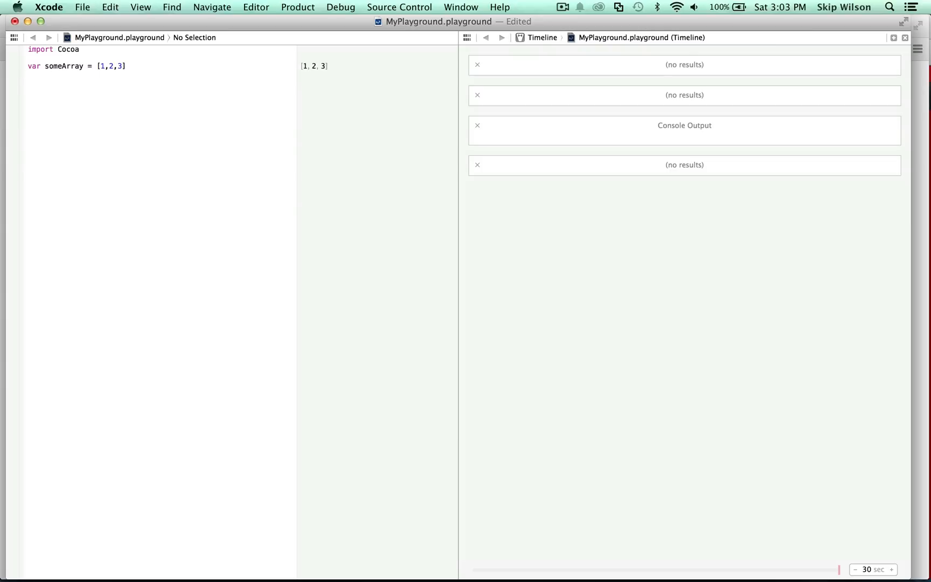
pyautogui.write('someArray[2')
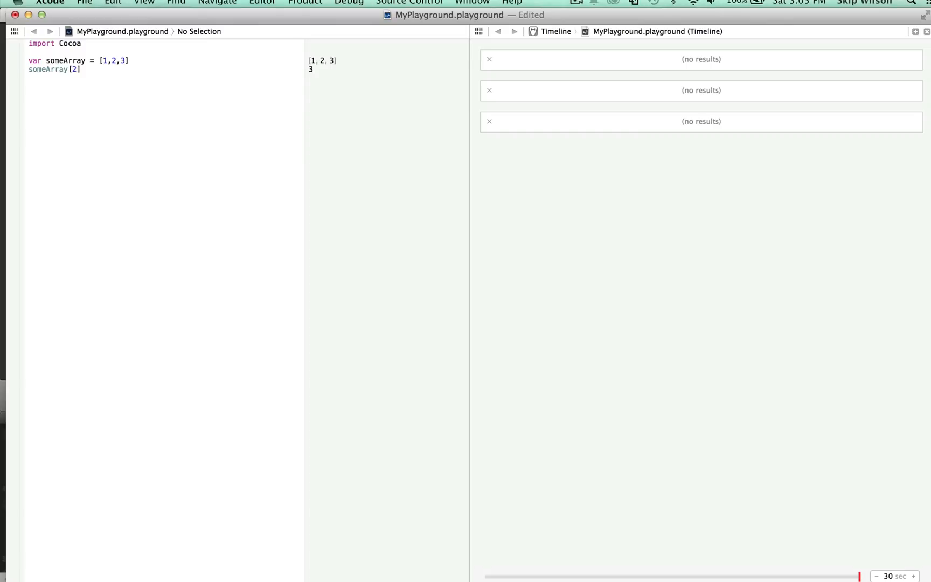
pyautogui.press('return')
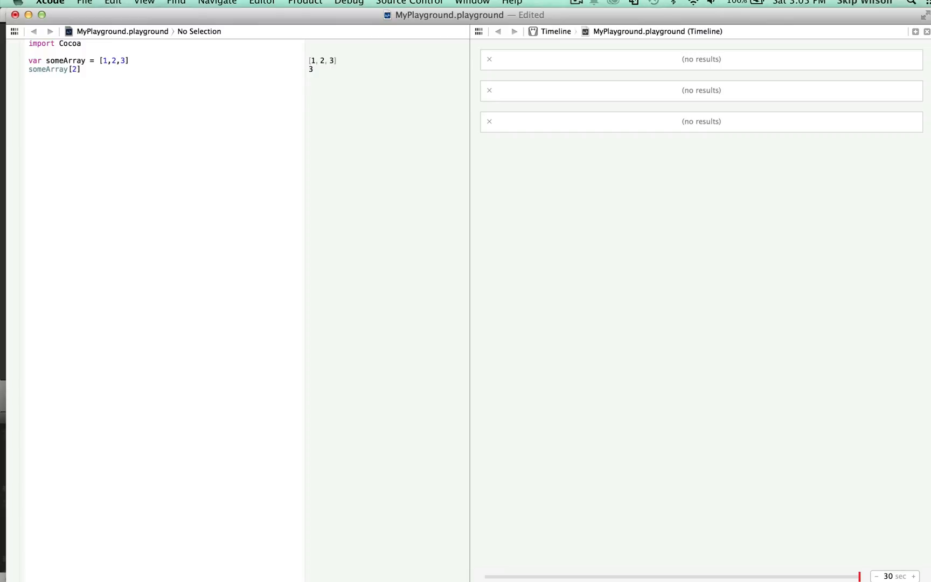
# Start struct TimeTable with a let multiplier:Int property.
pyautogui.write('struct TimeTable {')
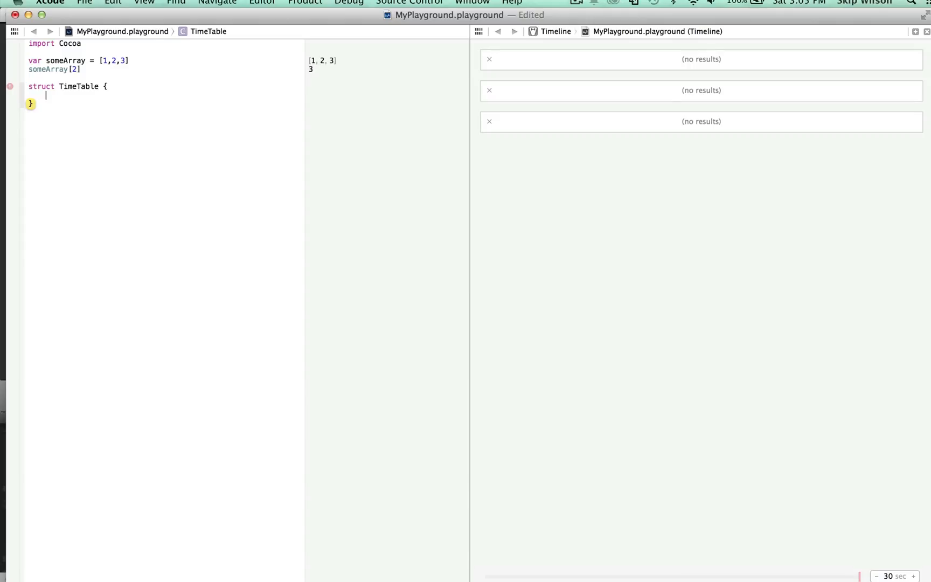
pyautogui.write('let m')
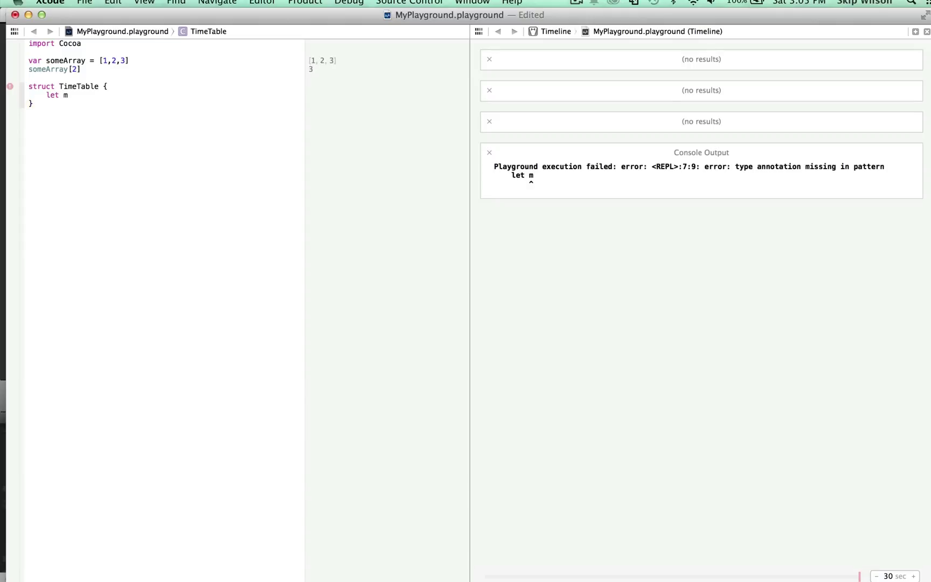
pyautogui.write('ultiplier:Int')
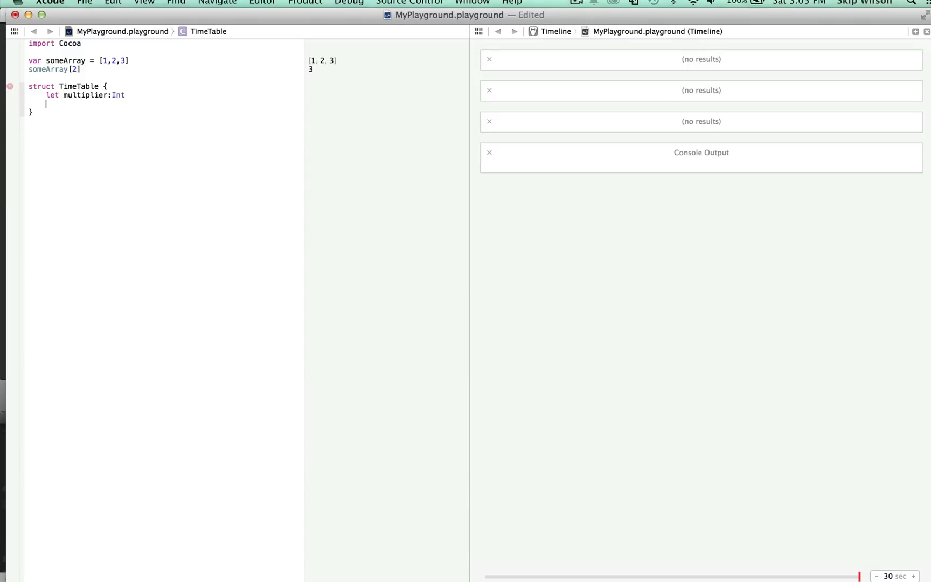
pyautogui.press('Backspace')
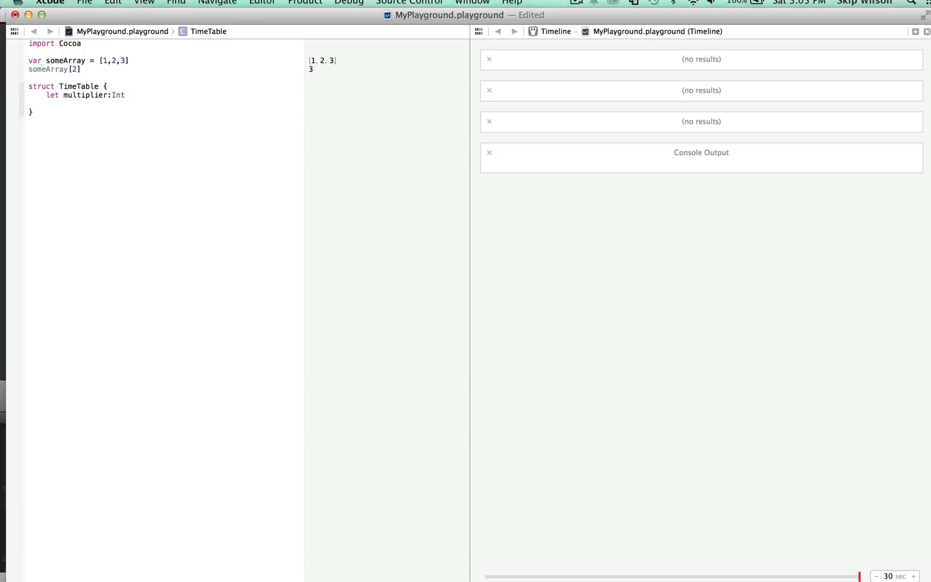
# Add subscript(index:Int) -> Int returning multiplier * index.
pyautogui.write('subscript')
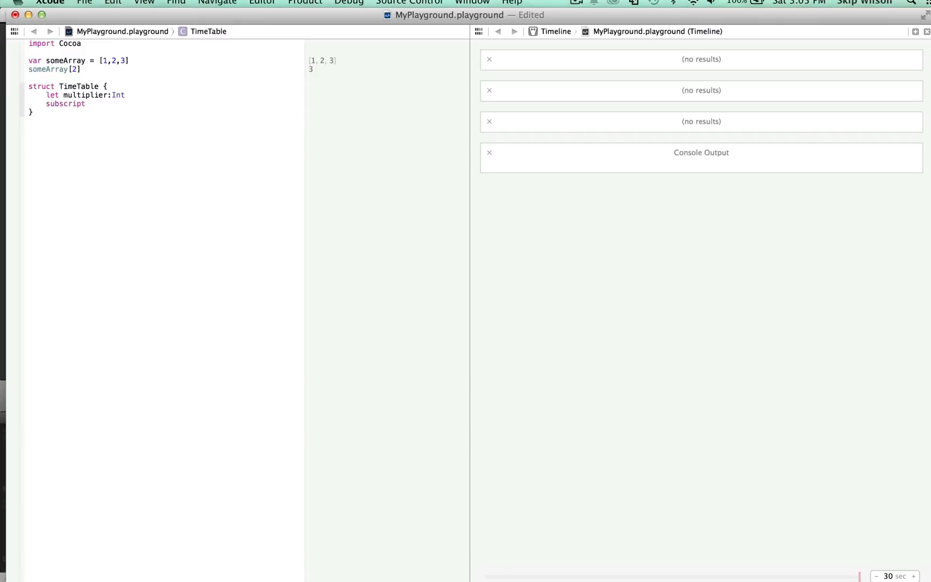
pyautogui.write('(index:)')
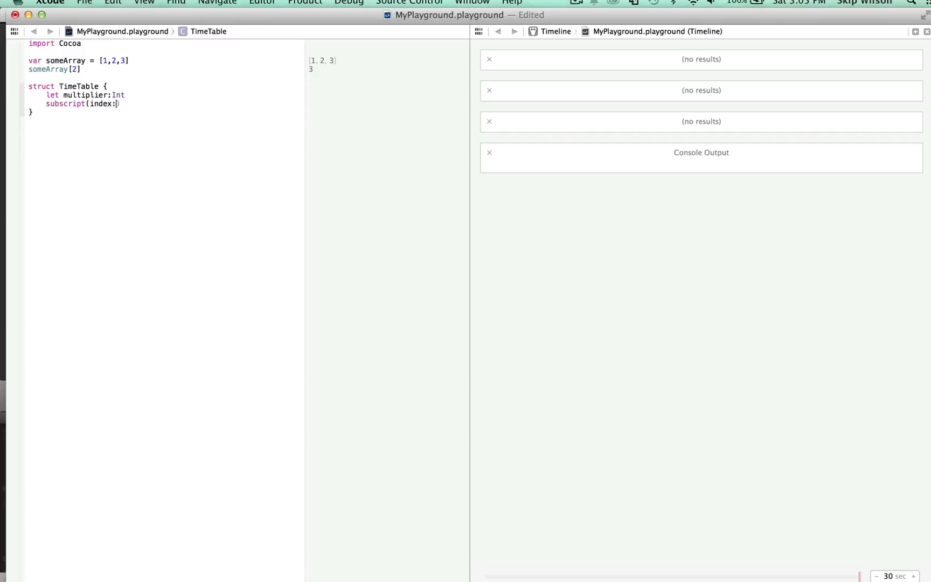
pyautogui.write('Int) ->')
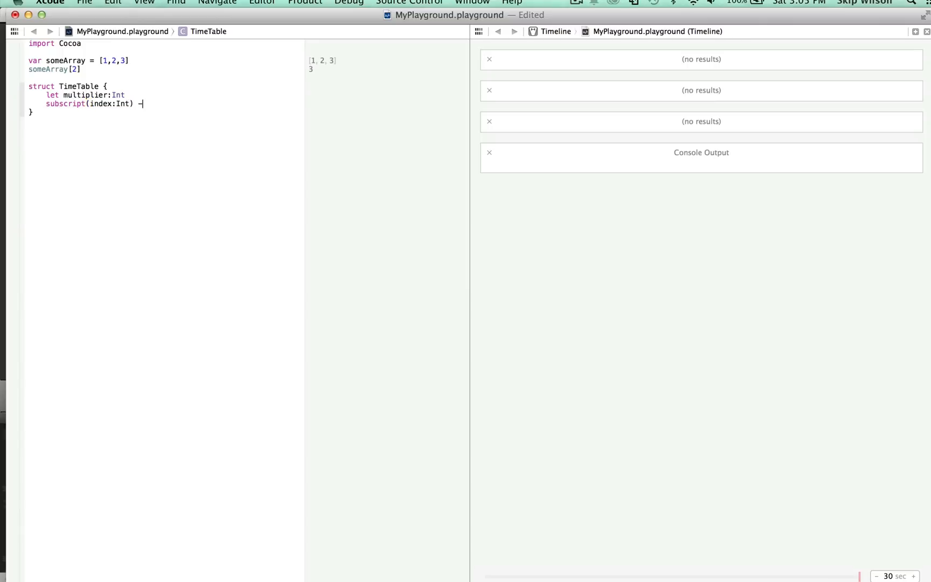
pyautogui.write('> Int {')
pyautogui.write('return multiplier *')
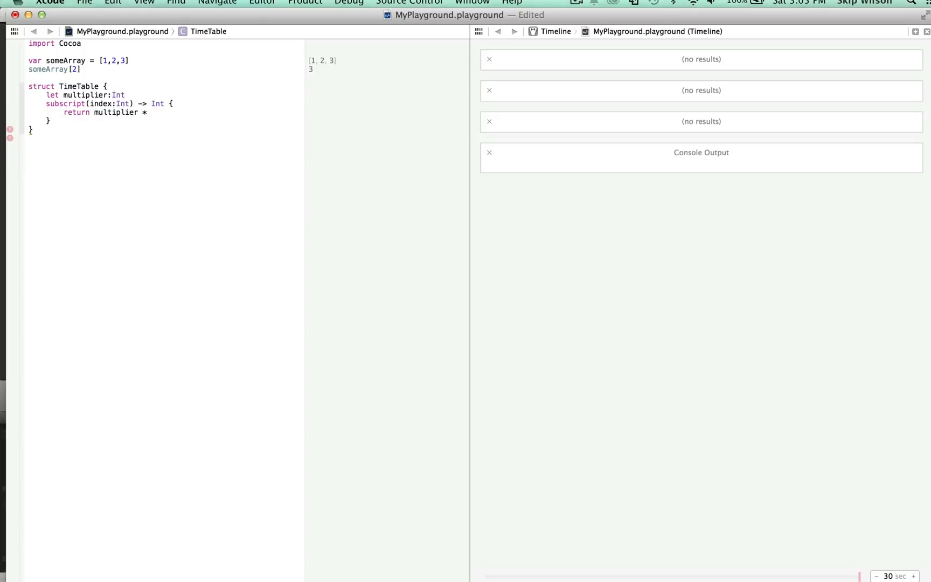
pyautogui.write('index')
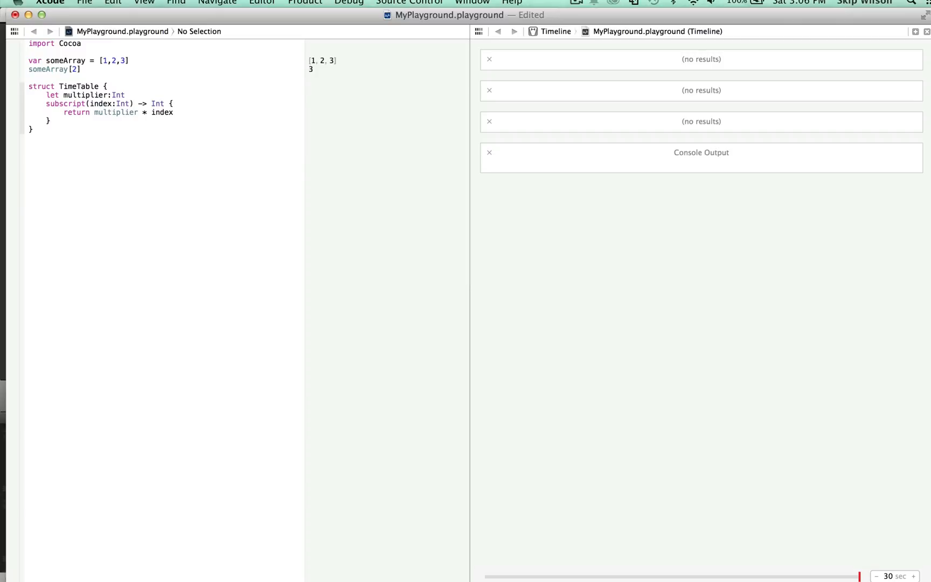
# Create let threeTimesTables = TimeTable(multiplier: 3) and subscript it with 100 then 900, showing 2,700.
pyautogui.write('let')
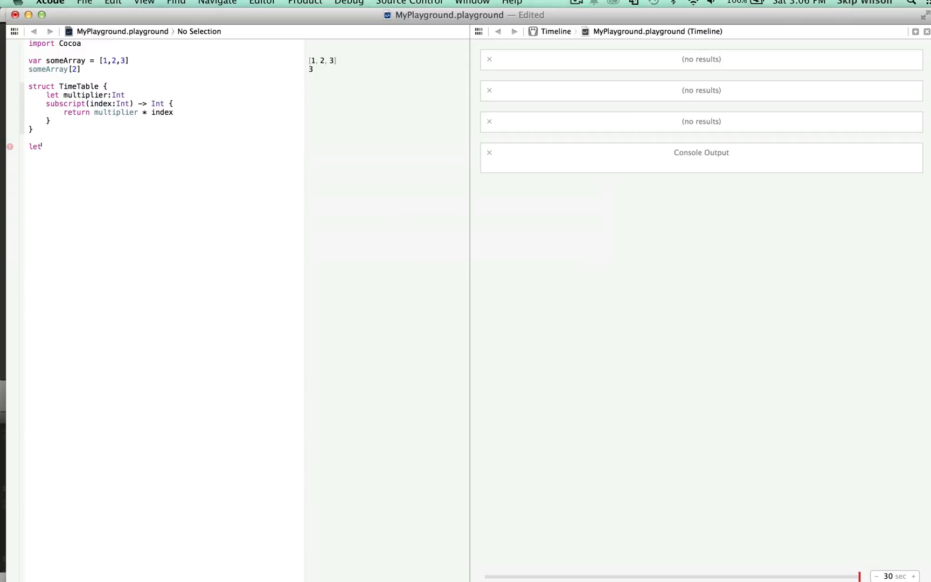
pyautogui.write('threeTimesTables = TimeTable')
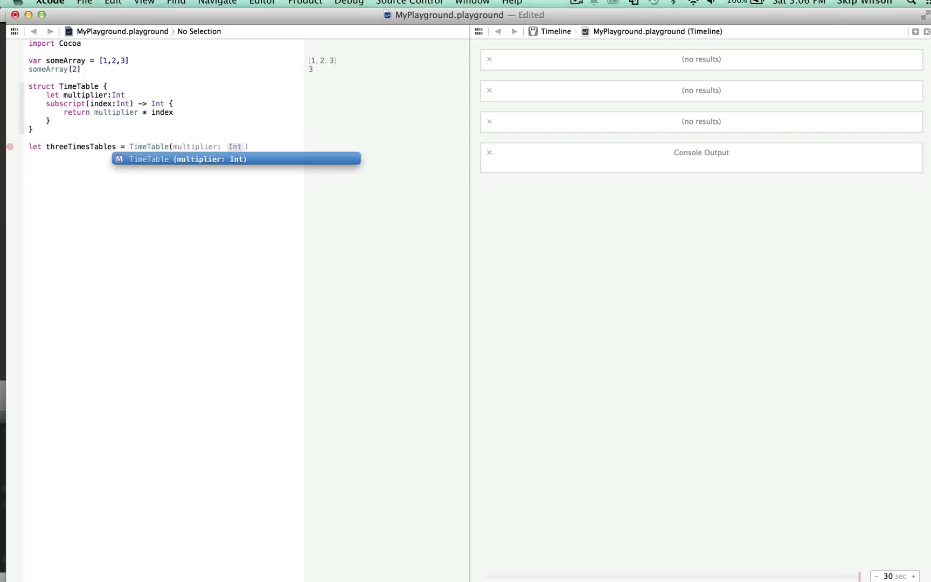
pyautogui.click(235, 159)
pyautogui.write('threeTimesTables[3')
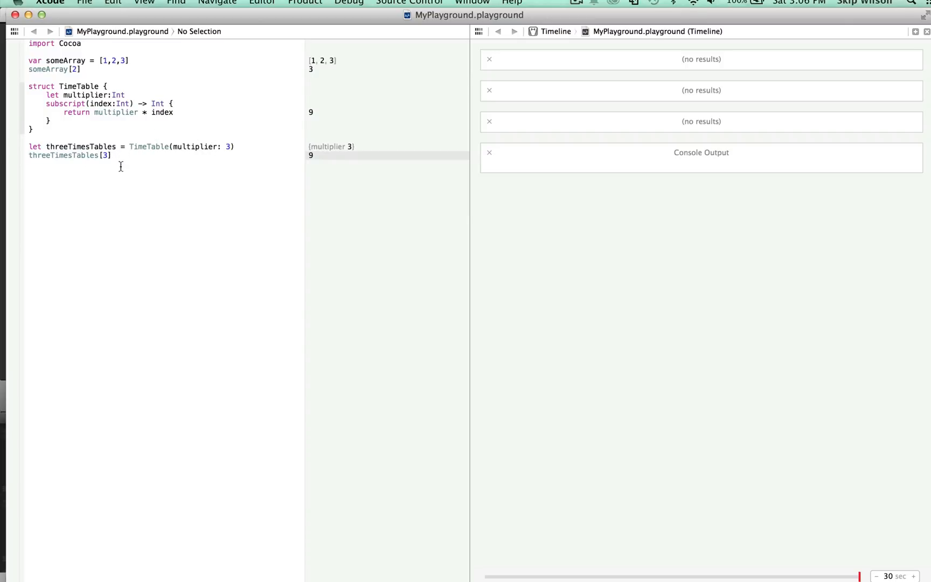
pyautogui.write('100')
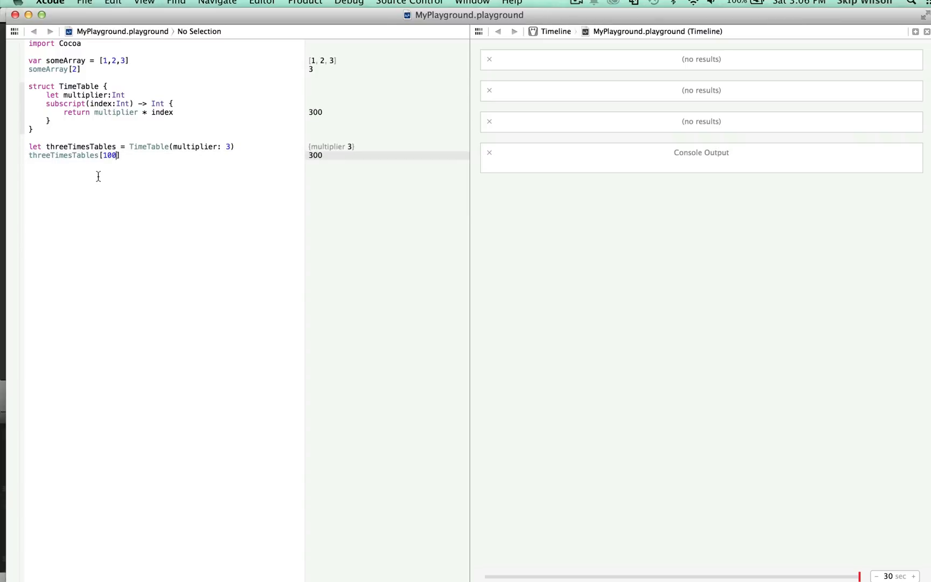
pyautogui.write('900')
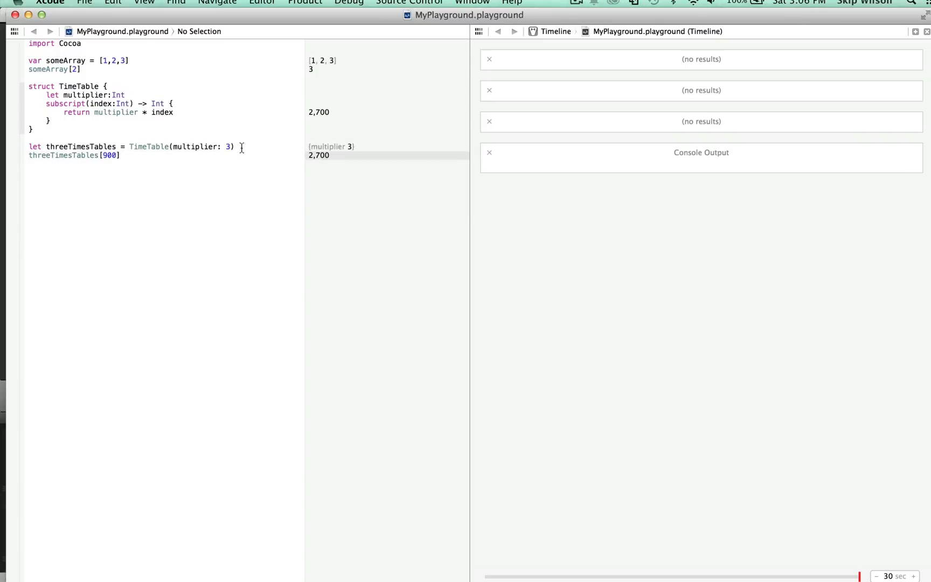
pyautogui.moveTo(269, 150)
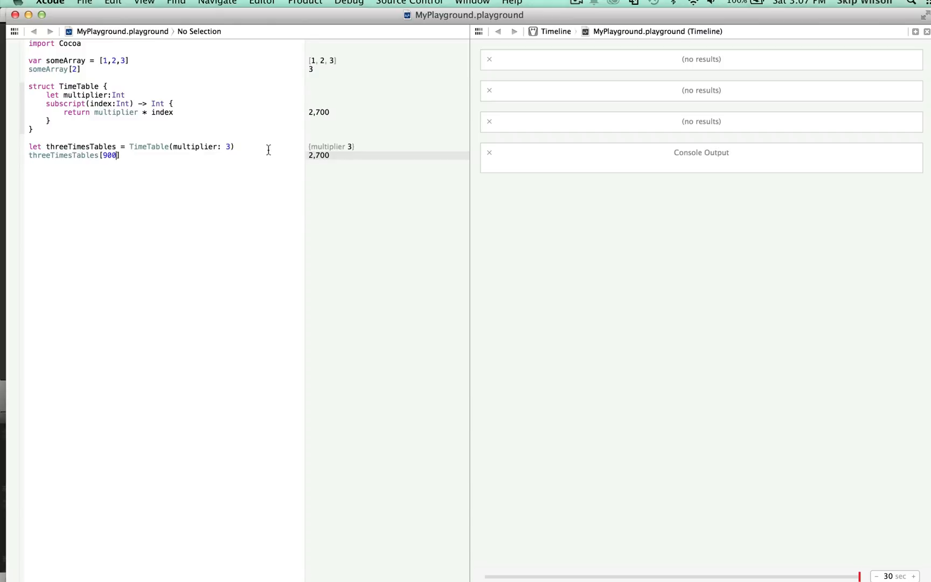
# Clear the playground and begin func randomizer with a #range parameter.
pyautogui.press('Return')
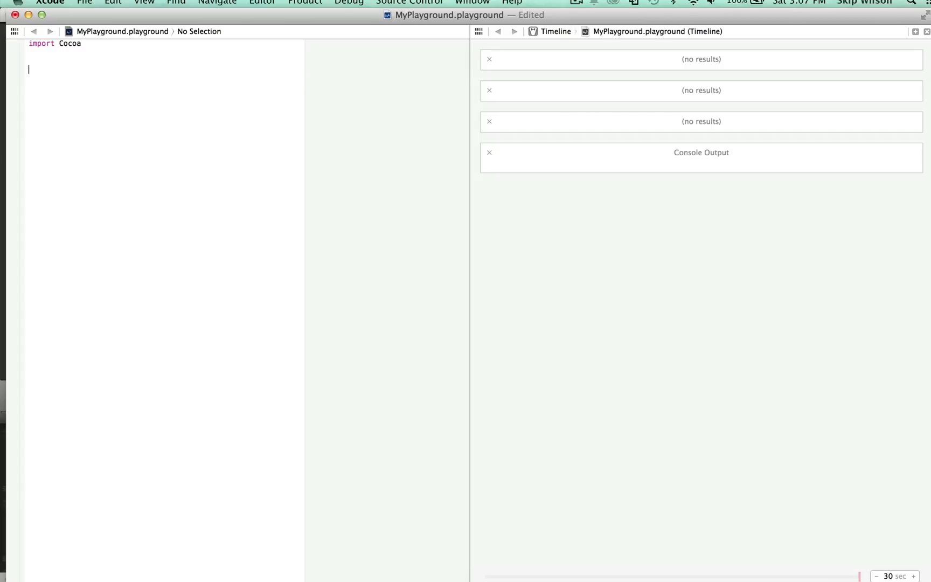
pyautogui.write('fu')
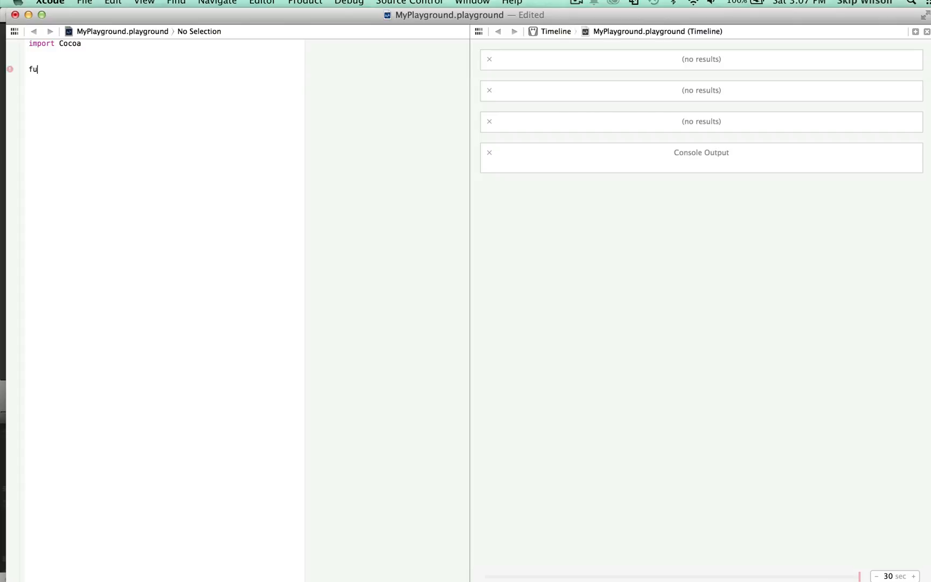
pyautogui.write('nc ran')
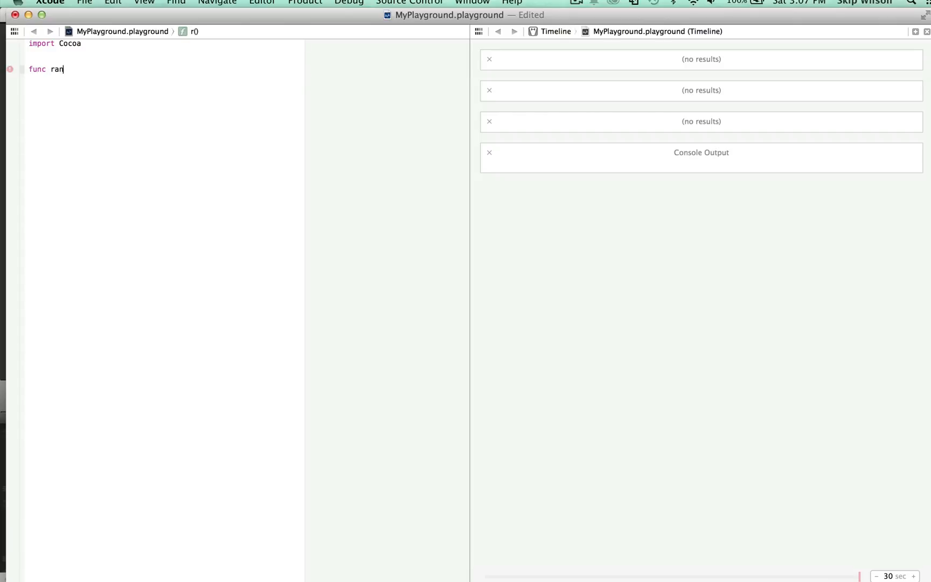
pyautogui.write('domizer(NSString')
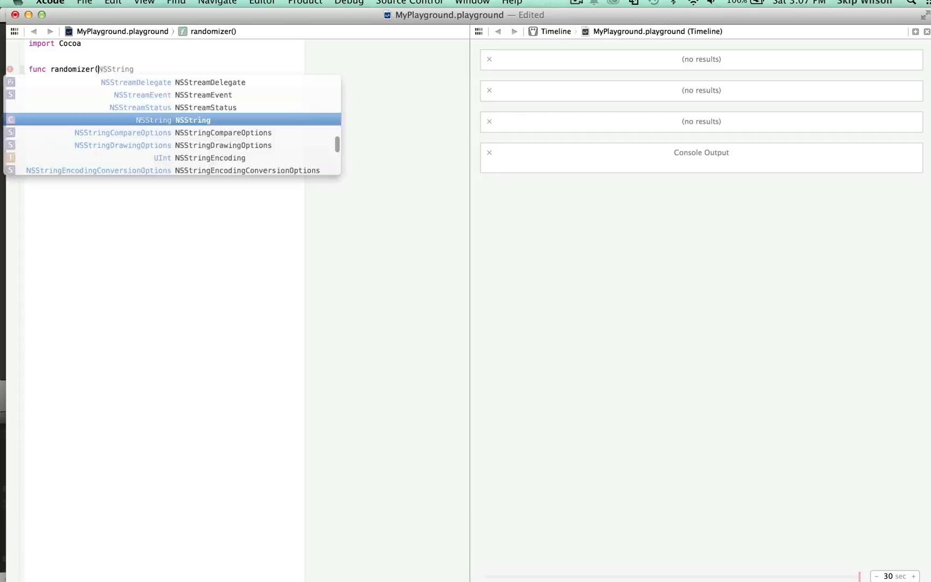
pyautogui.write('#Range:Range')
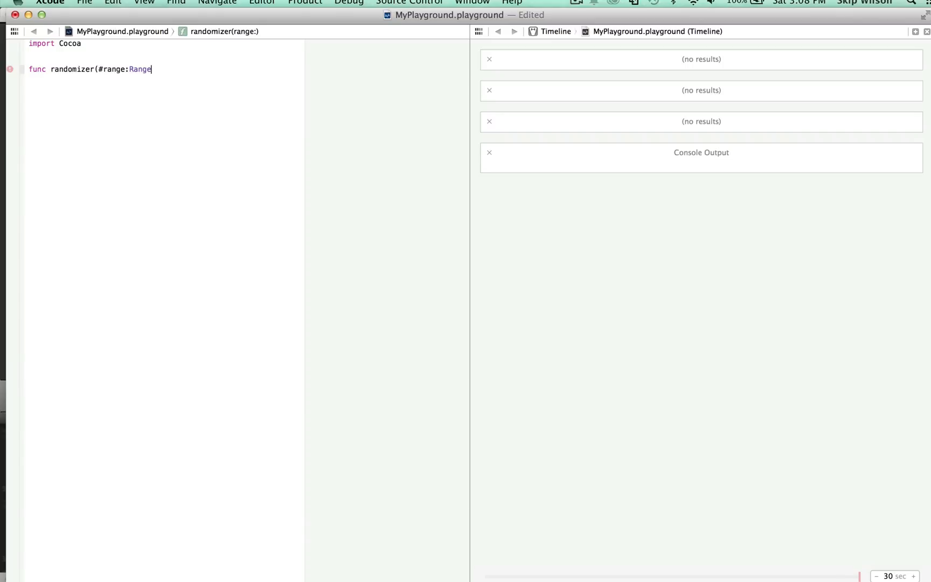
# Complete the signature as (#range:Range<UInt32>) -> Uint32 { } with an empty body.
pyautogui.write('<')
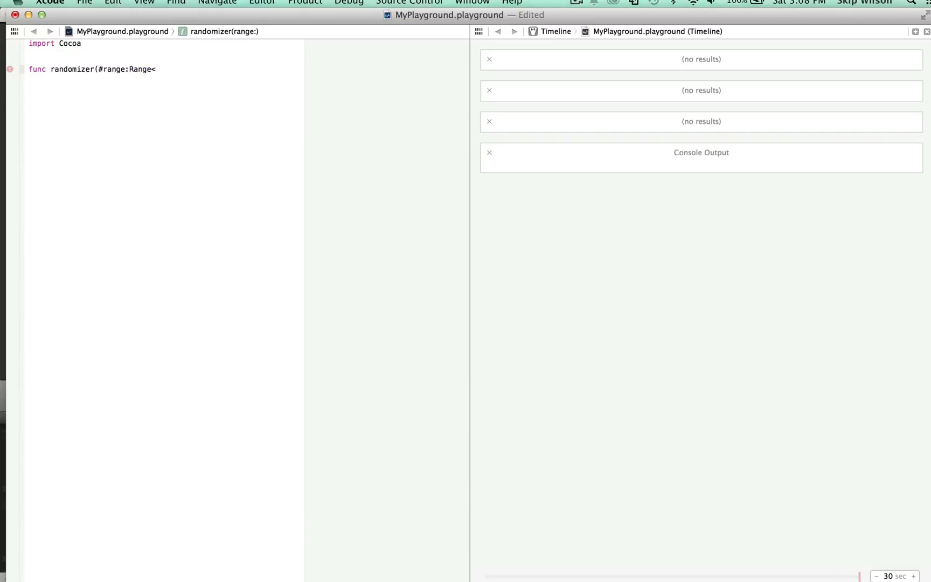
pyautogui.write('Uint')
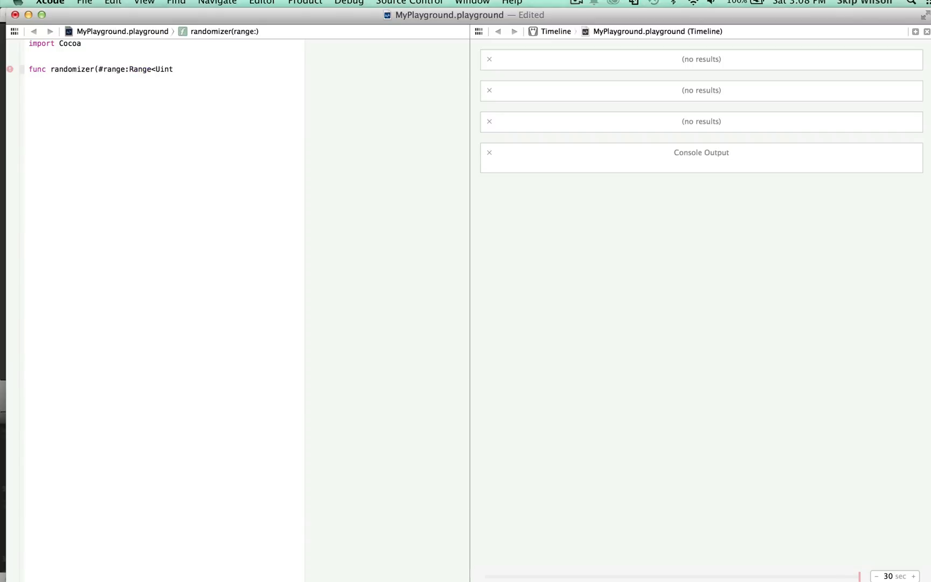
pyautogui.write('32')
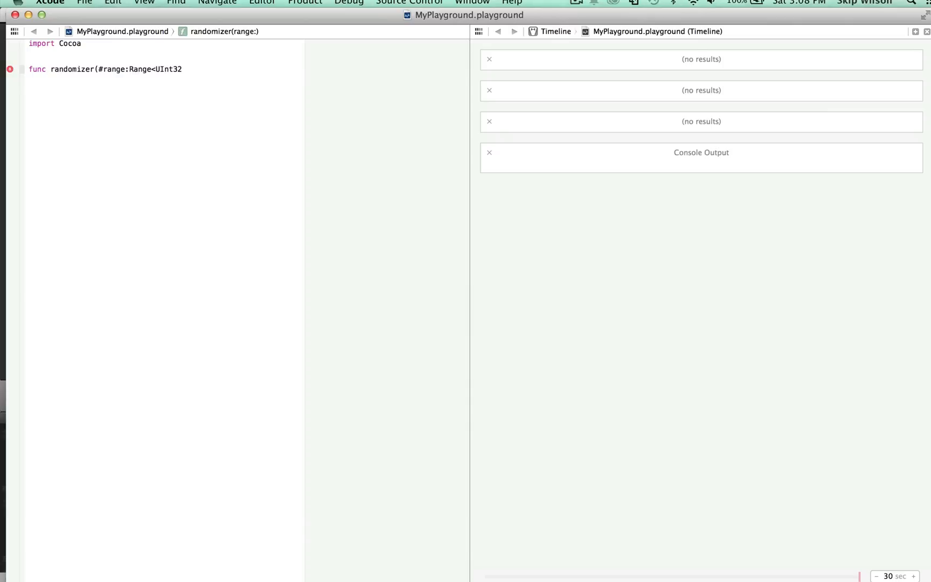
pyautogui.write('>) ->')
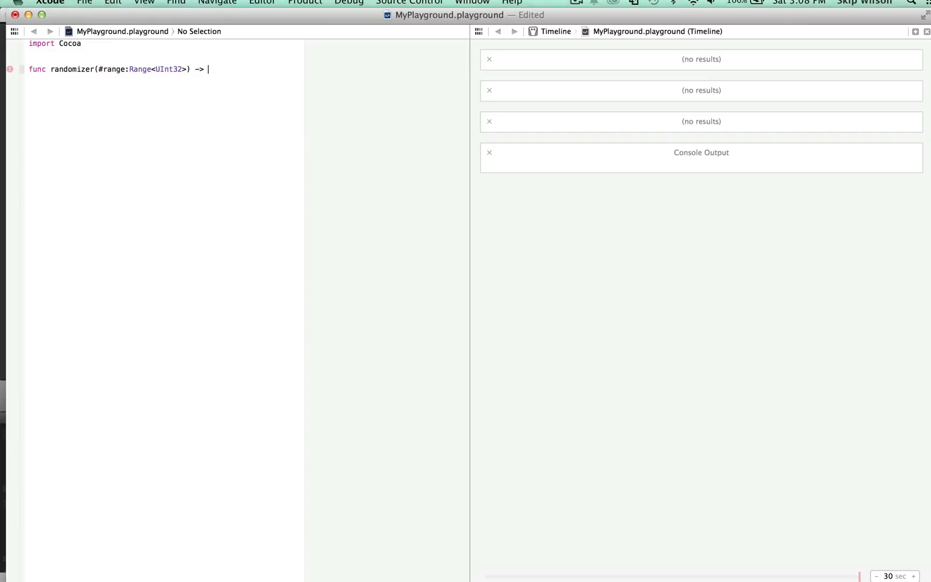
pyautogui.write('Uint32 {')
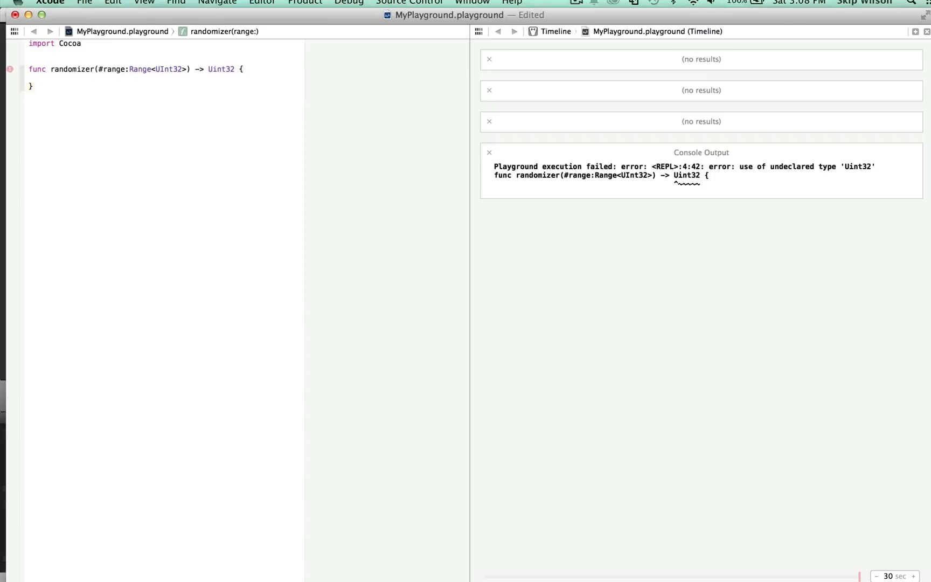
pyautogui.click(45, 77)
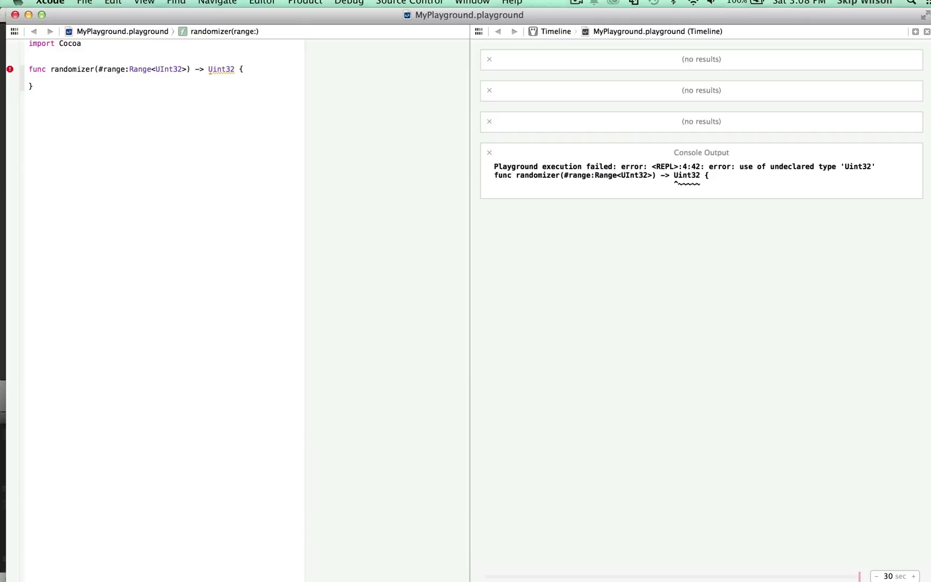
pyautogui.click(46, 78)
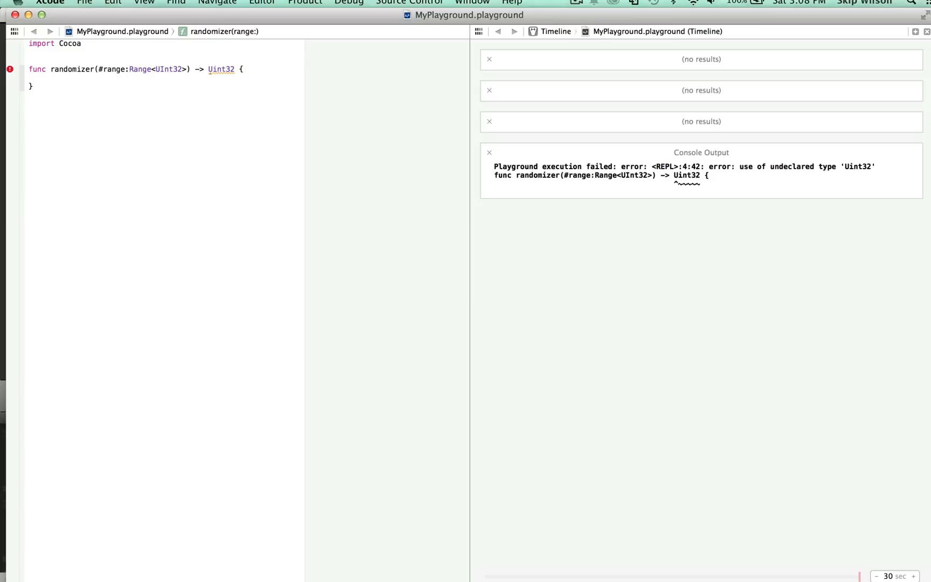
# Return range.startIndex + arc4random_uniform(range.endIndex - range.startIndex + 1), correcting the return type to UInt32.
pyautogui.write('RETURN')
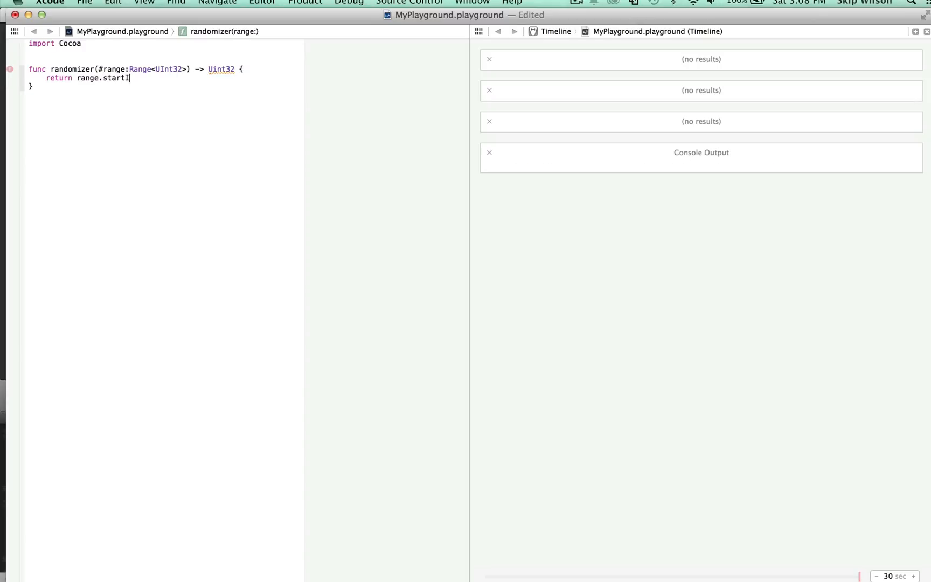
pyautogui.write('ndex + arc4random_uniform(UInt32')
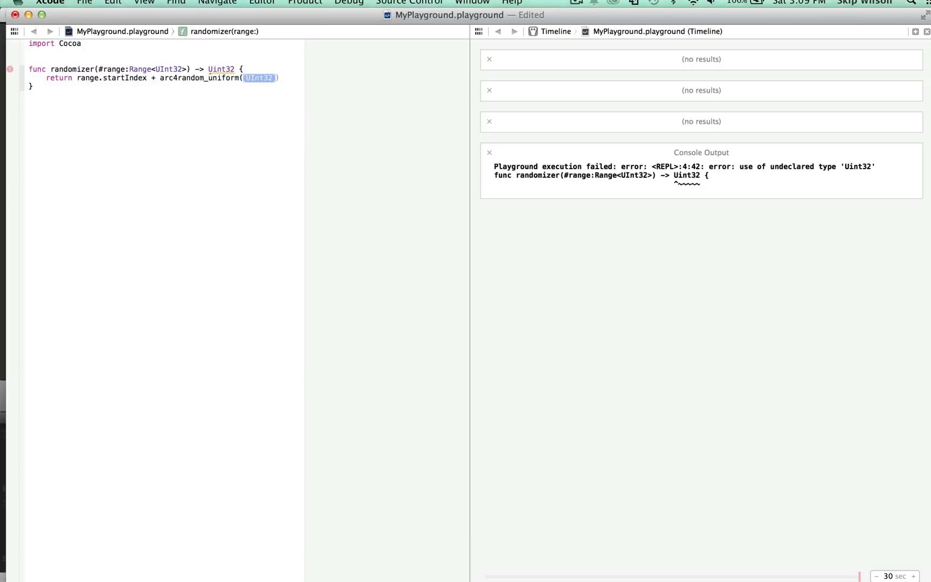
pyautogui.click(489, 152)
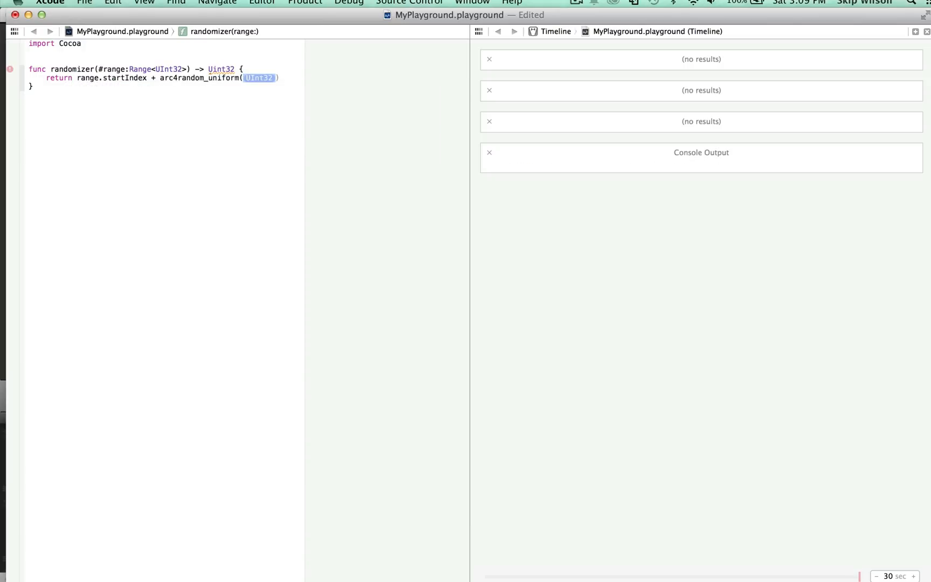
pyautogui.write('range.endIndex - rn')
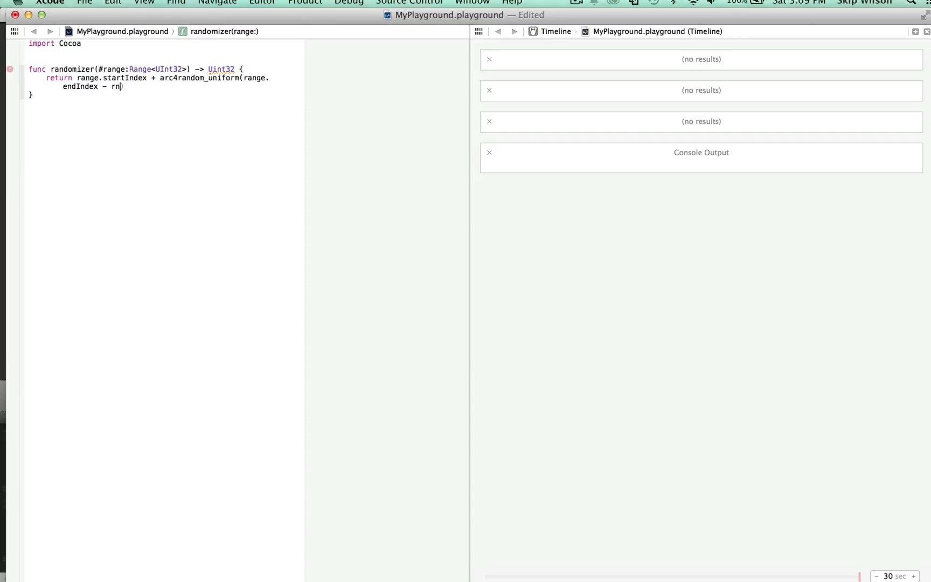
pyautogui.write('range.')
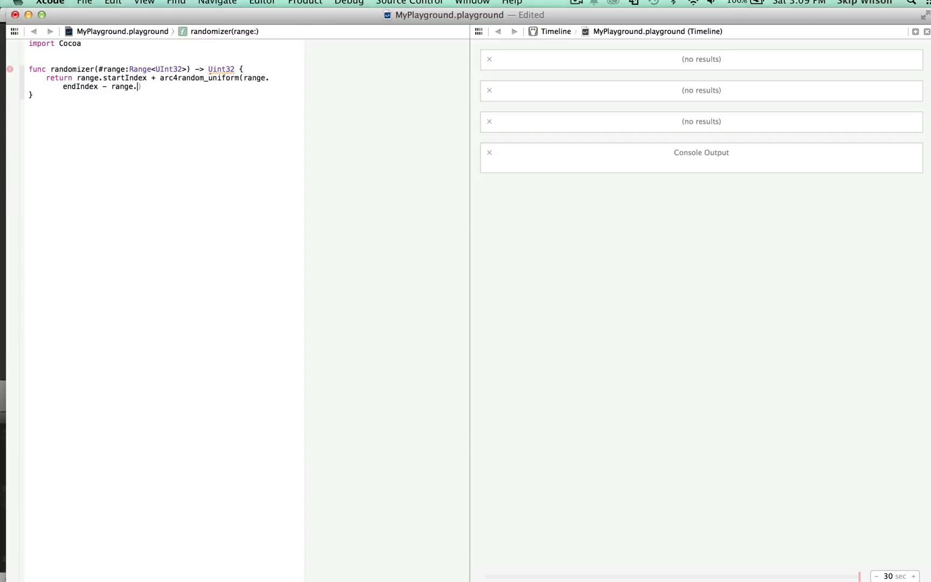
pyautogui.write('startIndex')
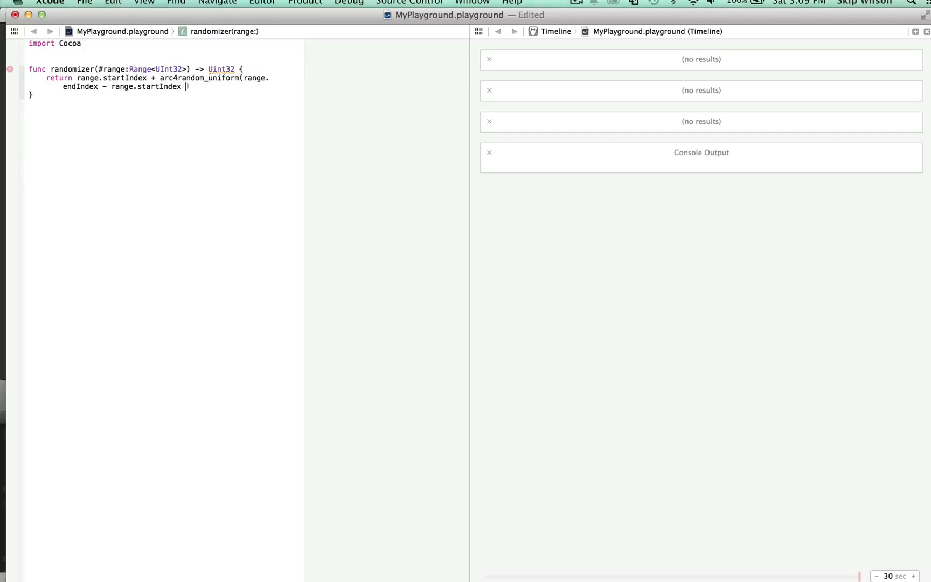
pyautogui.write('+ 1')
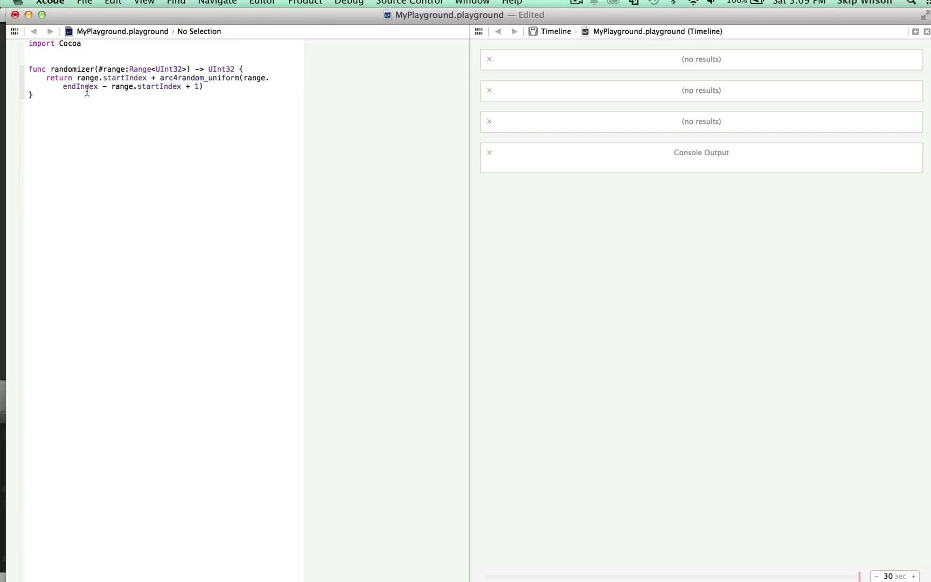
# Test a 1..4 range in the sidebar, then replace it with the start of a struct declaration.
pyautogui.write('1')
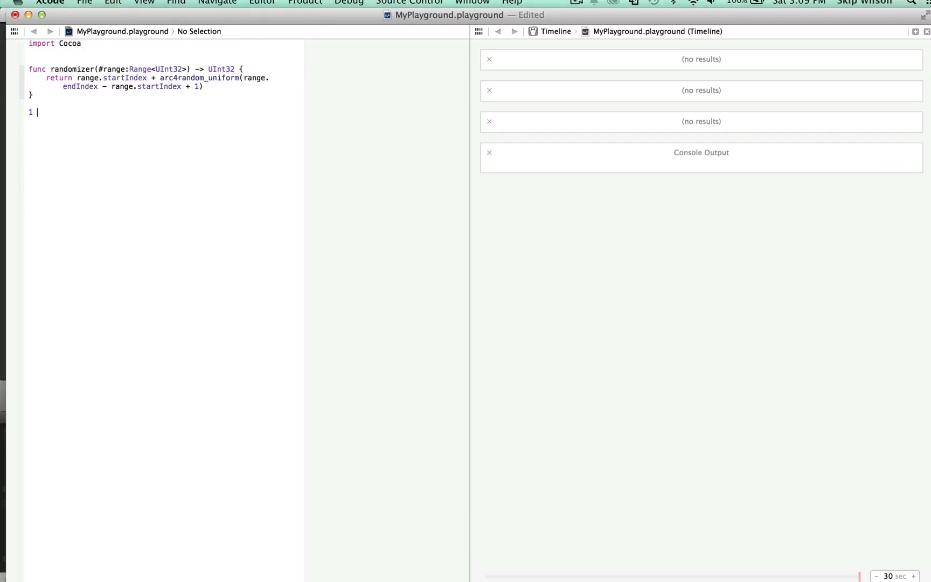
pyautogui.write('..4')
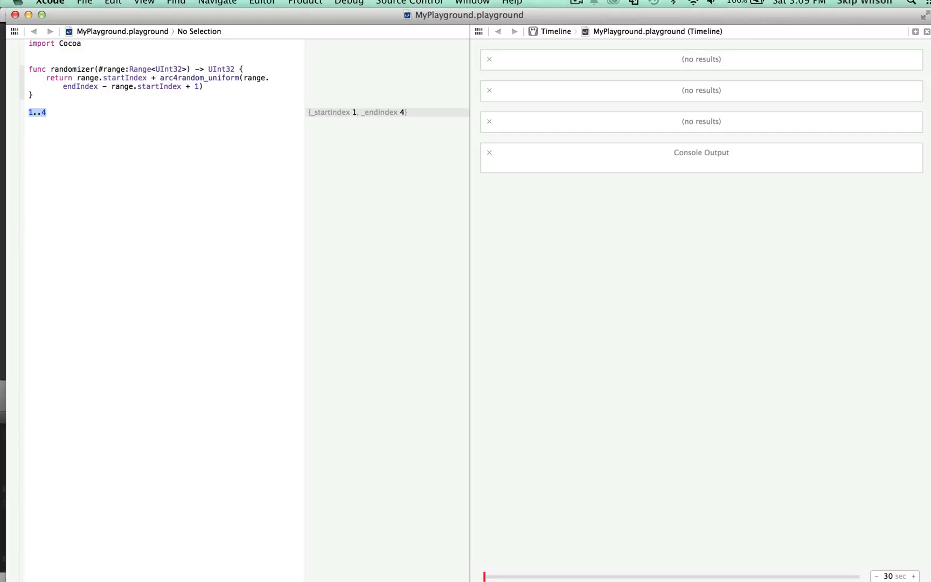
pyautogui.write('struct LevelMker')
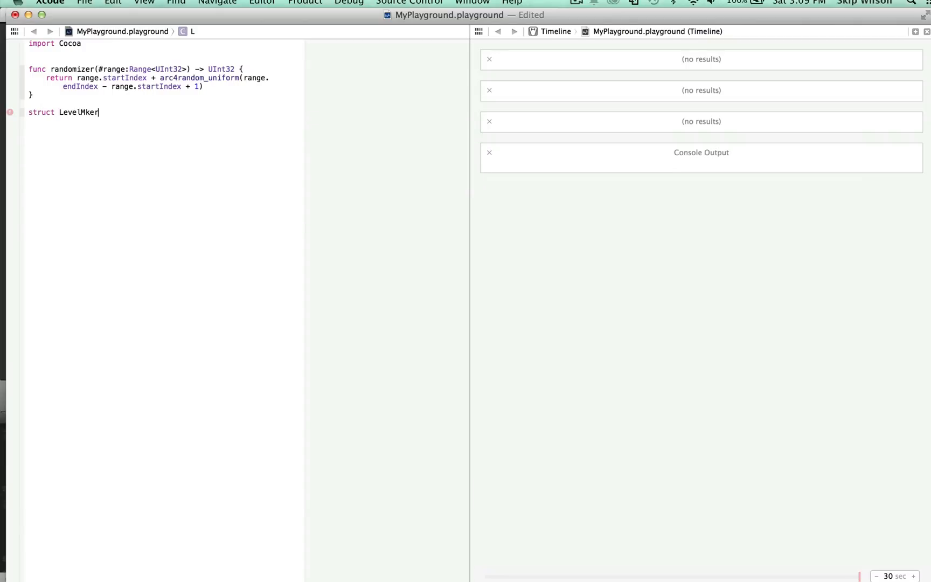
# Name the struct LevelMaker and begin var grid = Array<.
pyautogui.write('aker')
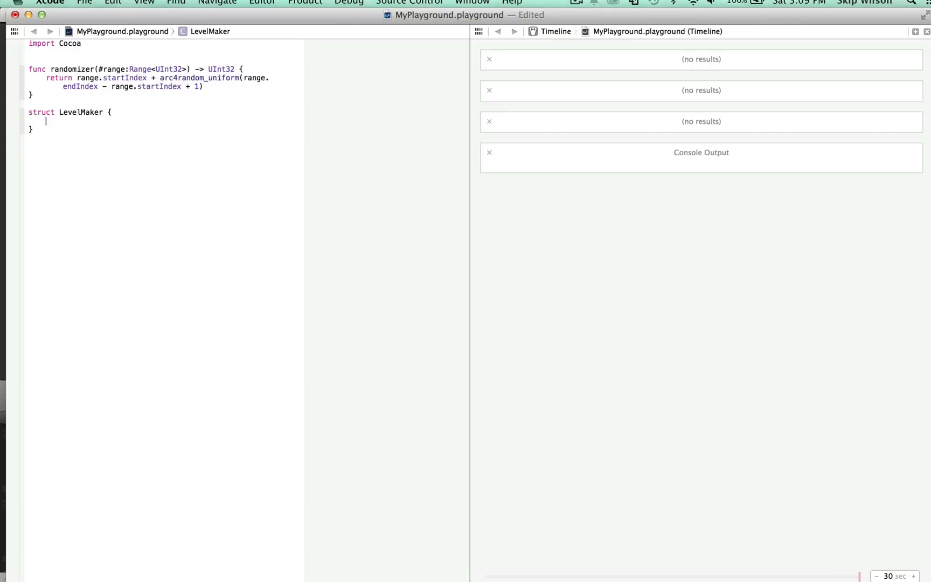
pyautogui.write('var grid')
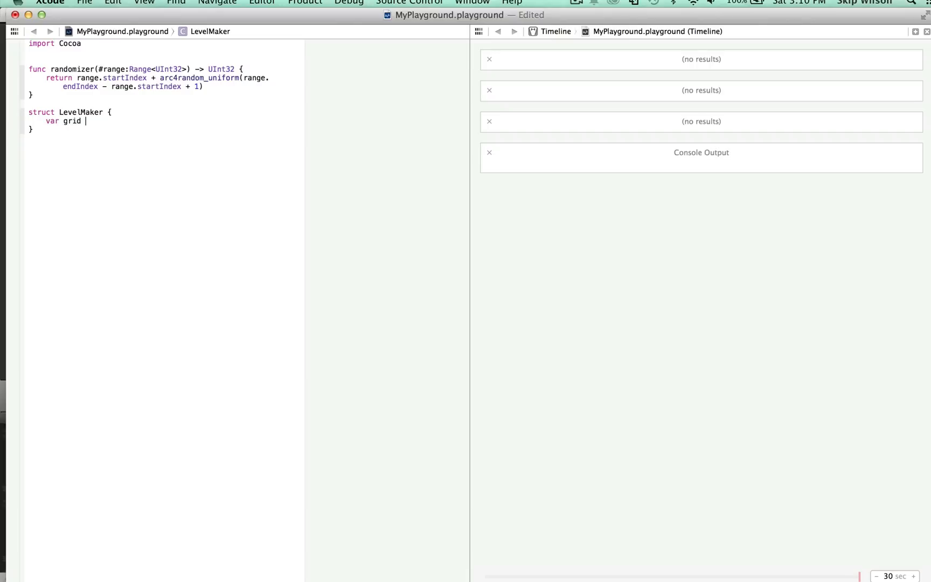
pyautogui.write('= Arry')
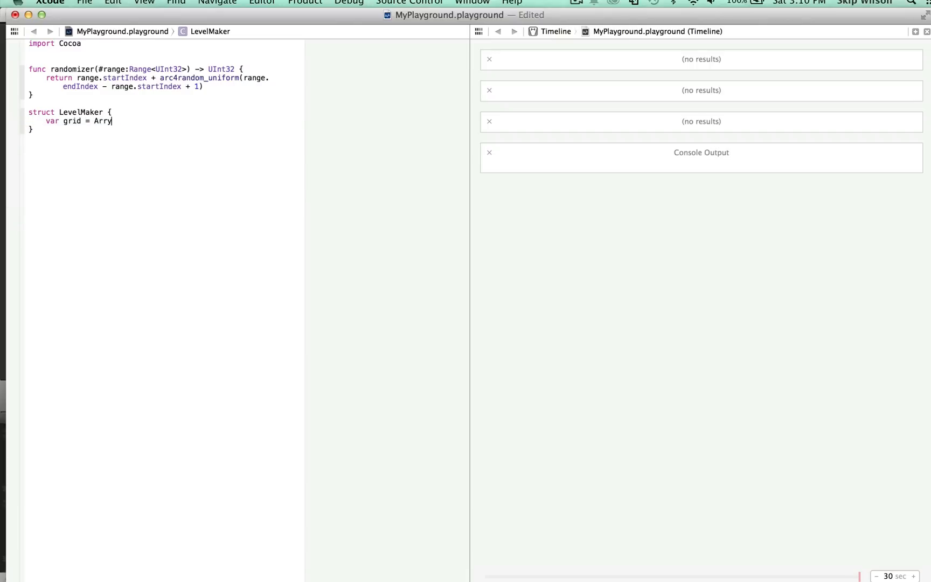
pyautogui.write('ay')
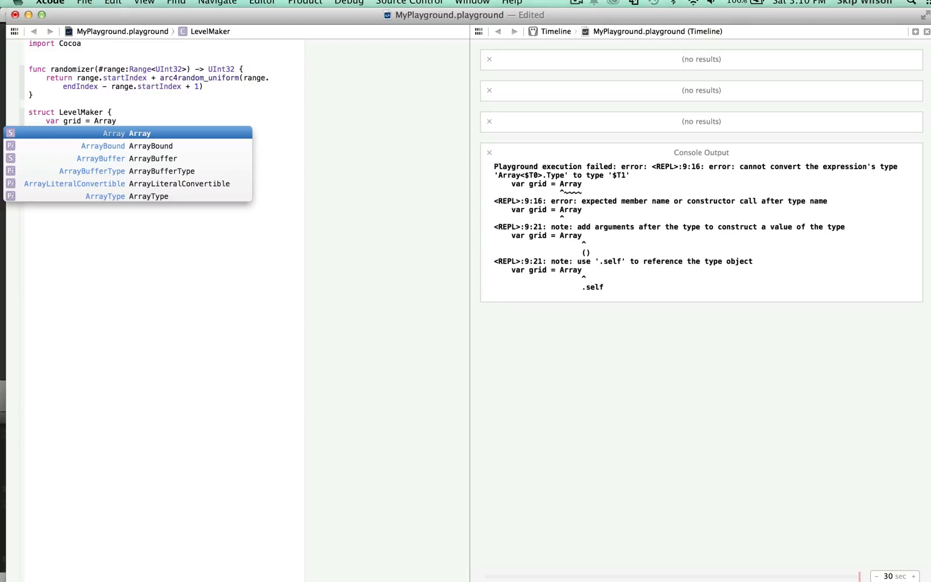
pyautogui.write('<')
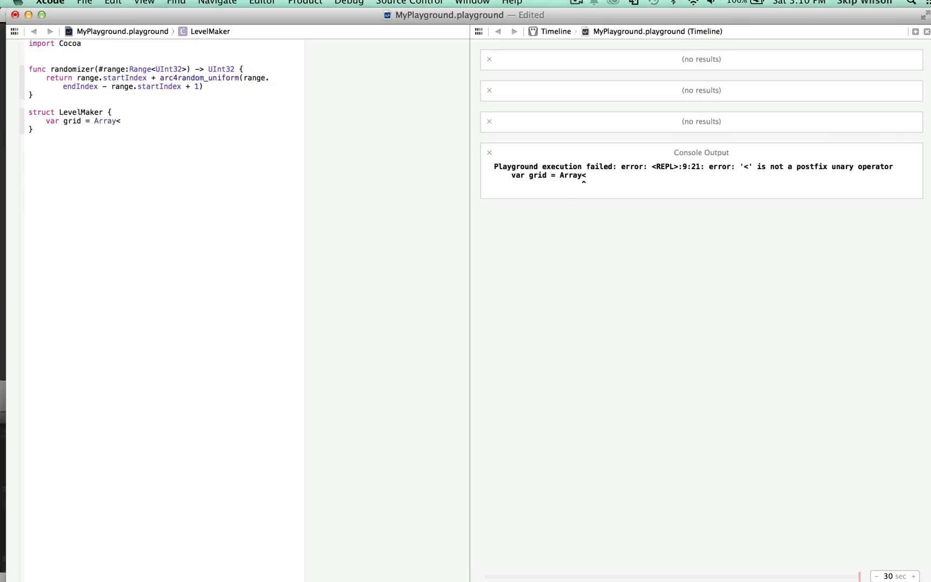
# Finish grid as Array<Array<UInt32>>() and add a blank line after it.
pyautogui.write('Ar')
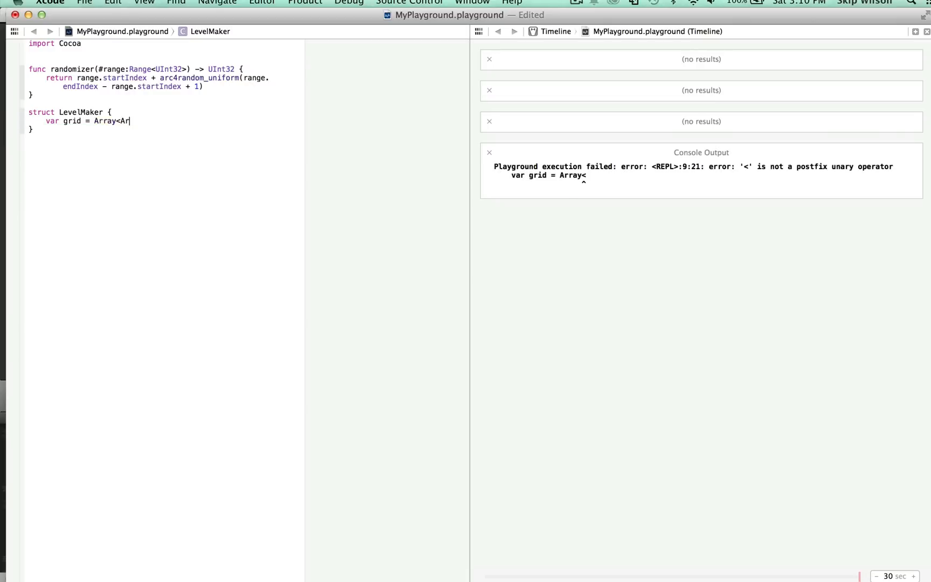
pyautogui.write('ray<')
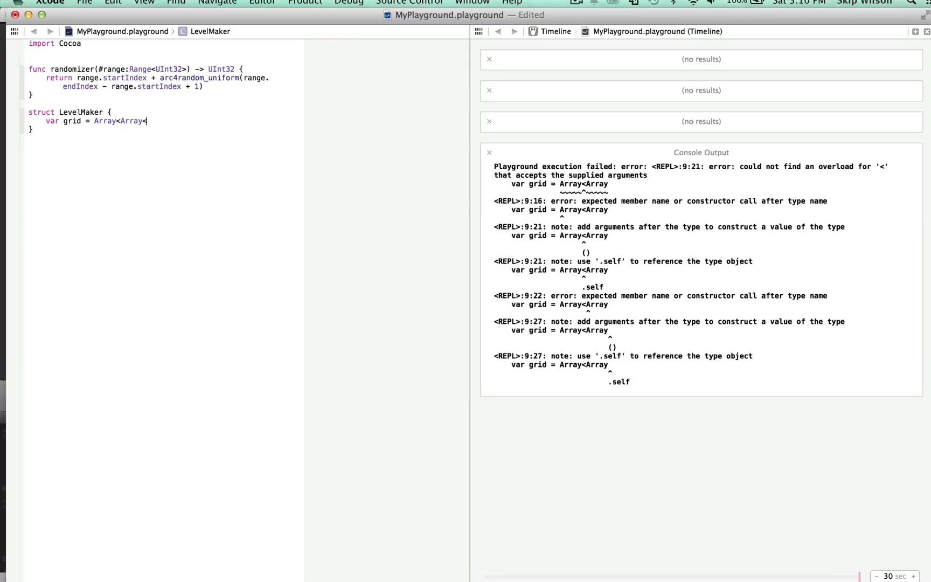
pyautogui.write('UI')
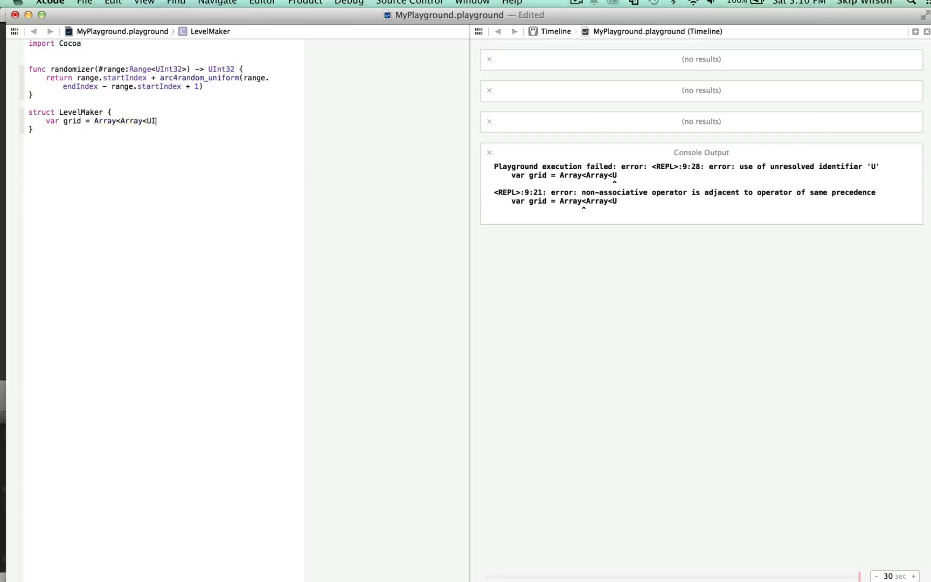
pyautogui.write('nt32>>(')
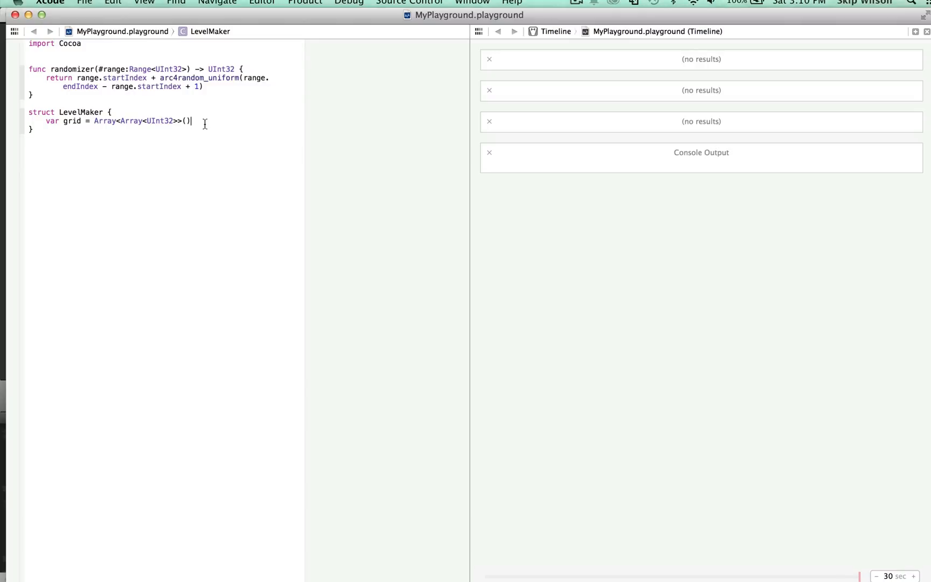
pyautogui.press('Return')
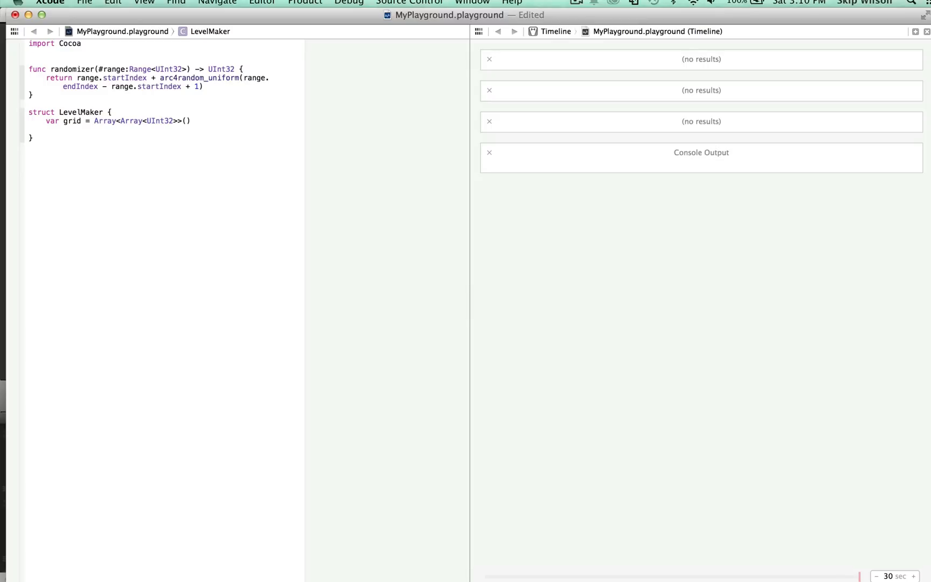
# Declare mutating func makeGrid() with numColumns = 27 (and numRows 52).
pyautogui.write('mutating func')
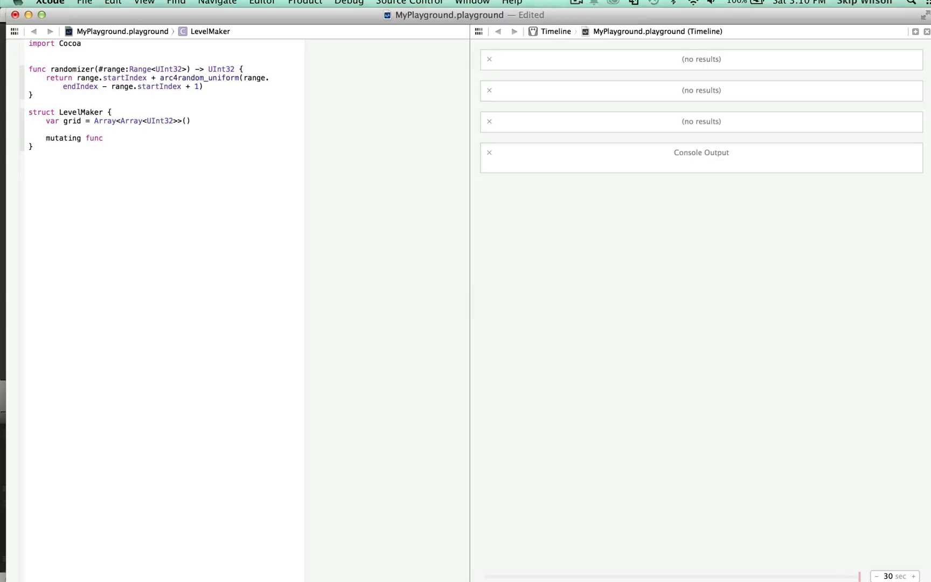
pyautogui.write('make')
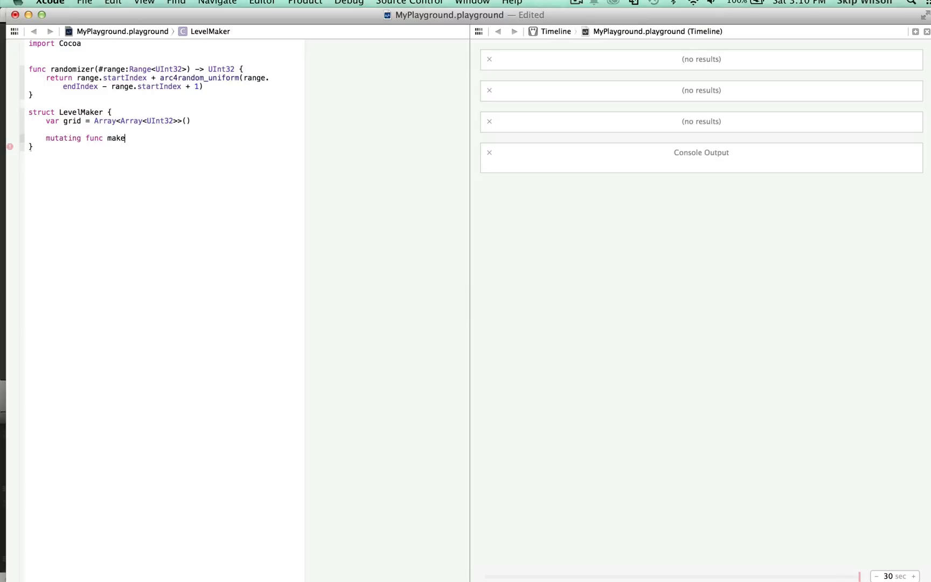
pyautogui.write('Grid() {')
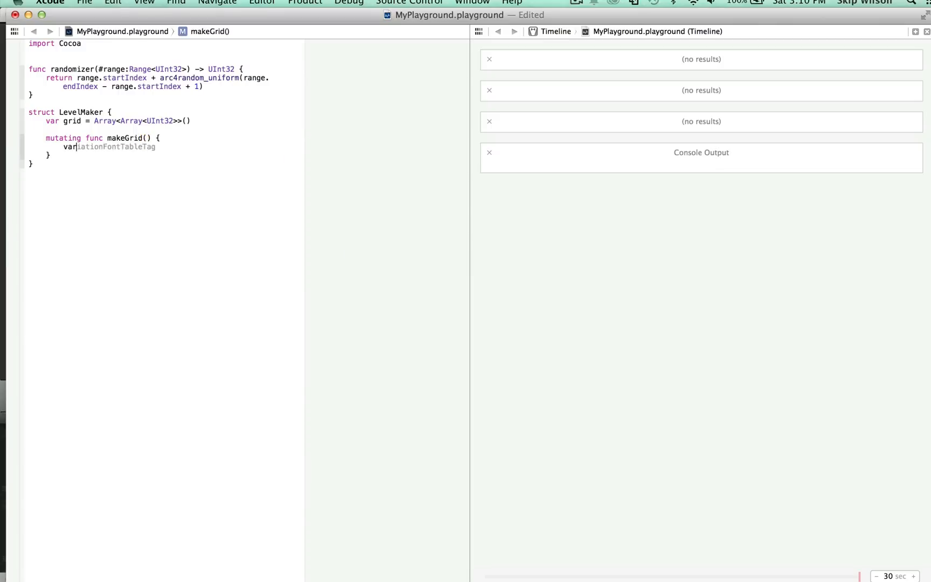
pyautogui.write('numC')
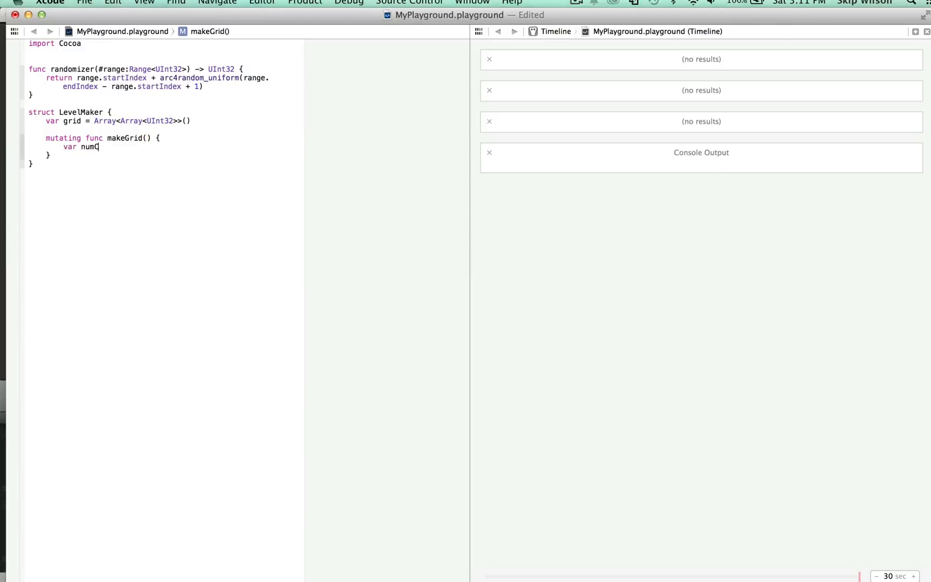
pyautogui.write('Columns')
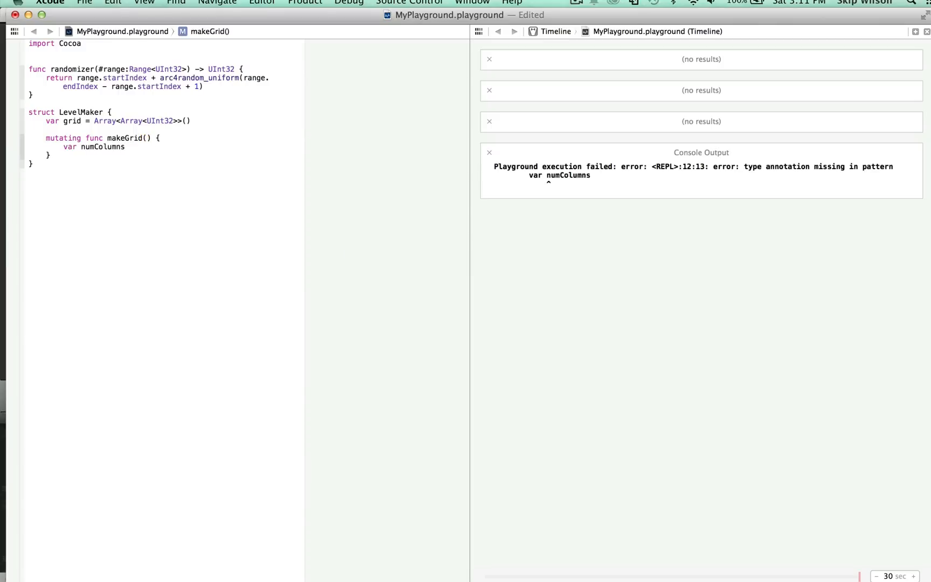
pyautogui.write('= 27')
pyautogui.write('var numRows = 52')
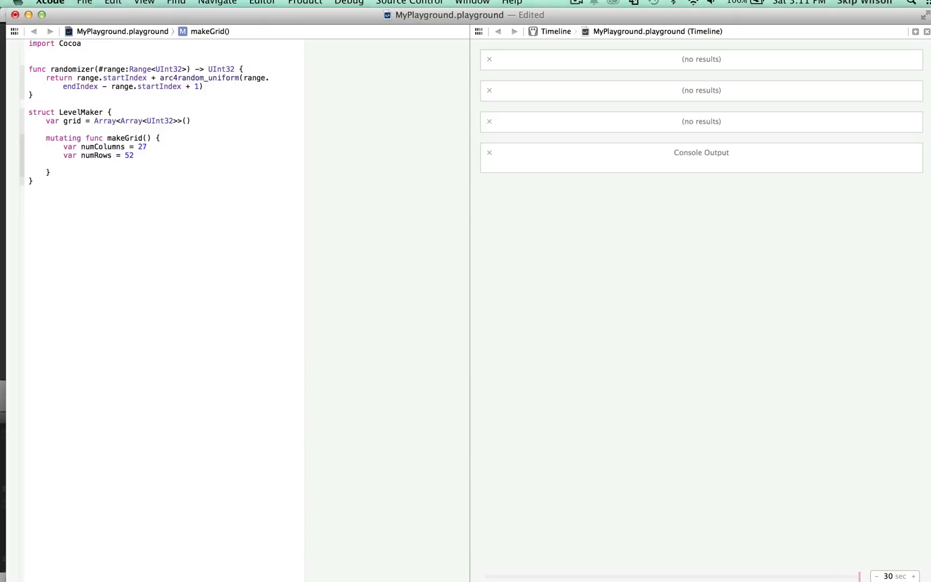
# Add a for column in 0..numColumns loop.
pyautogui.write('for column')
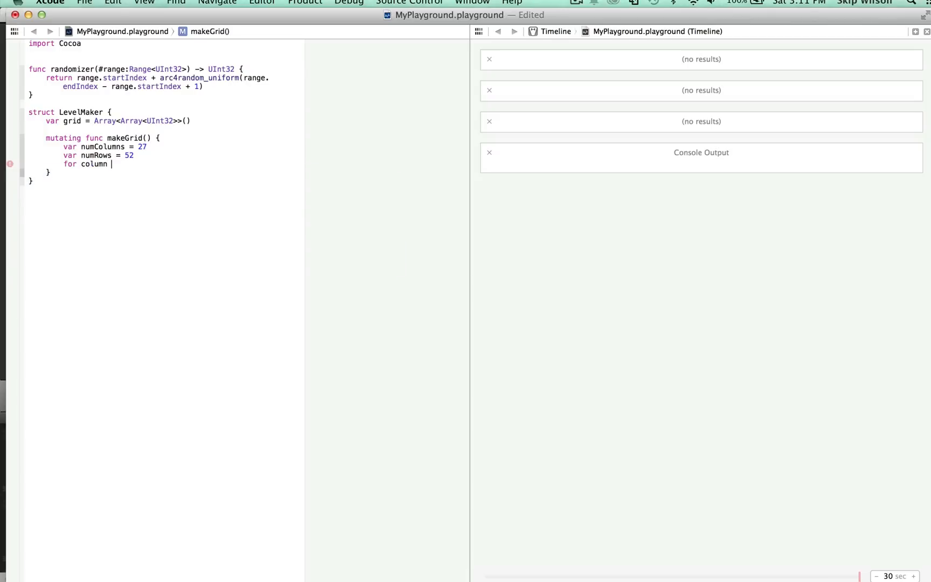
pyautogui.write('in 0')
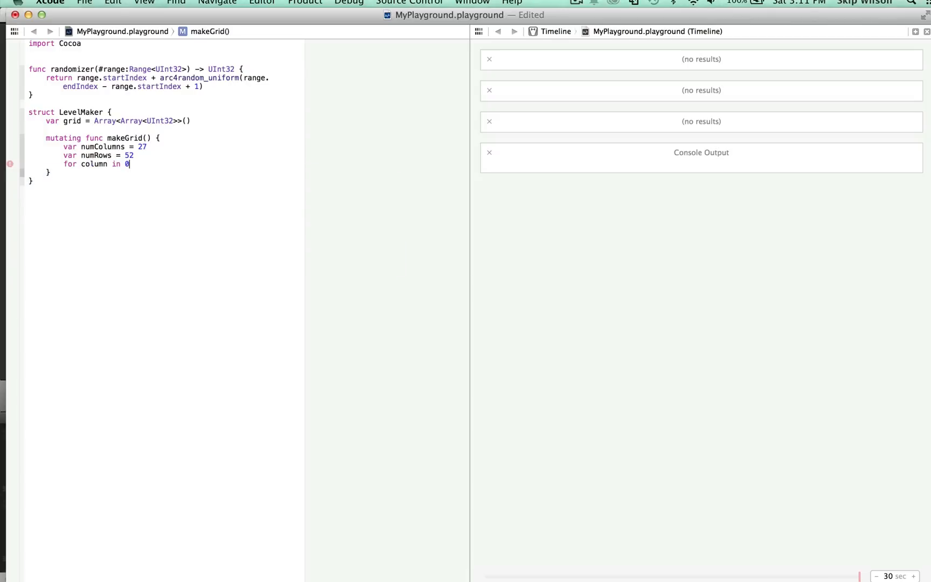
pyautogui.write('..num')
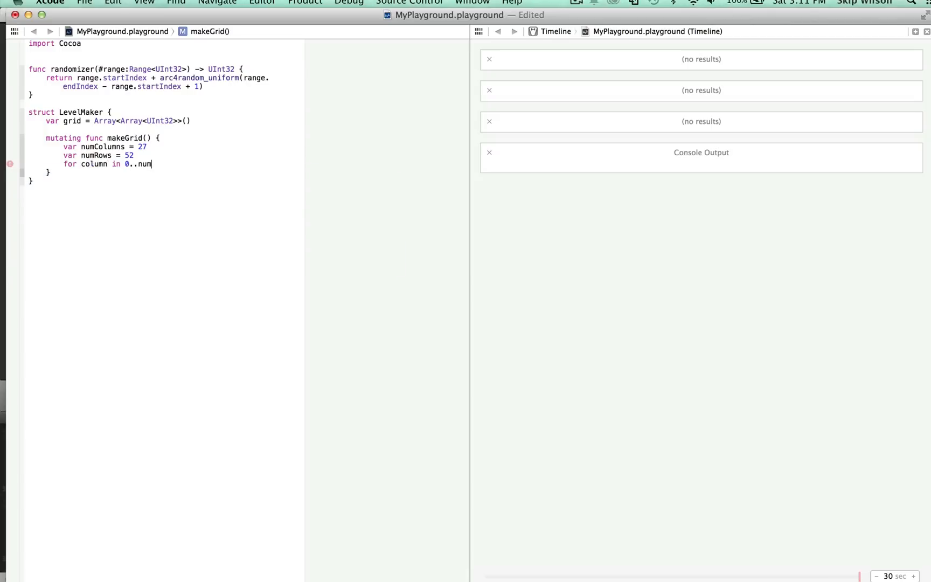
pyautogui.write('Column')
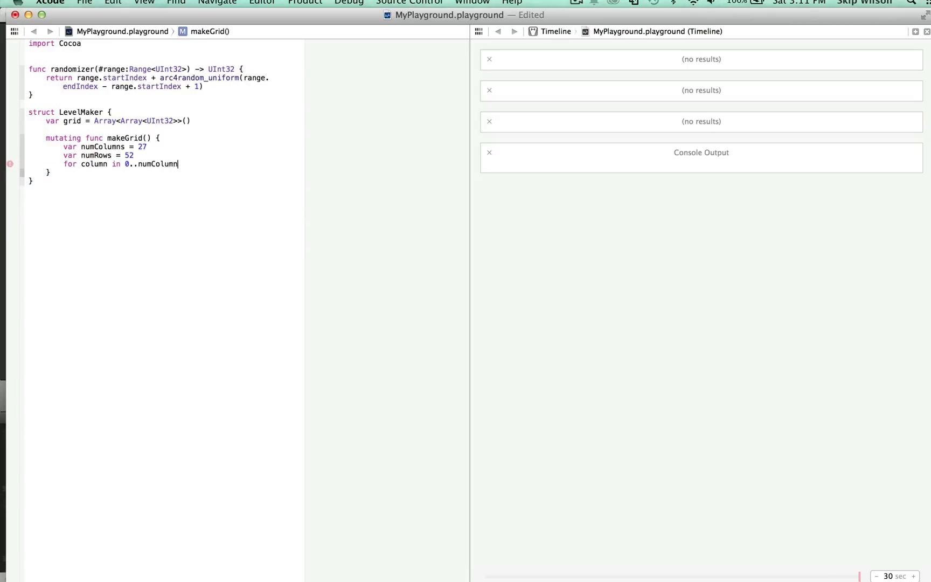
pyautogui.write('s {')
pyautogui.write('va')
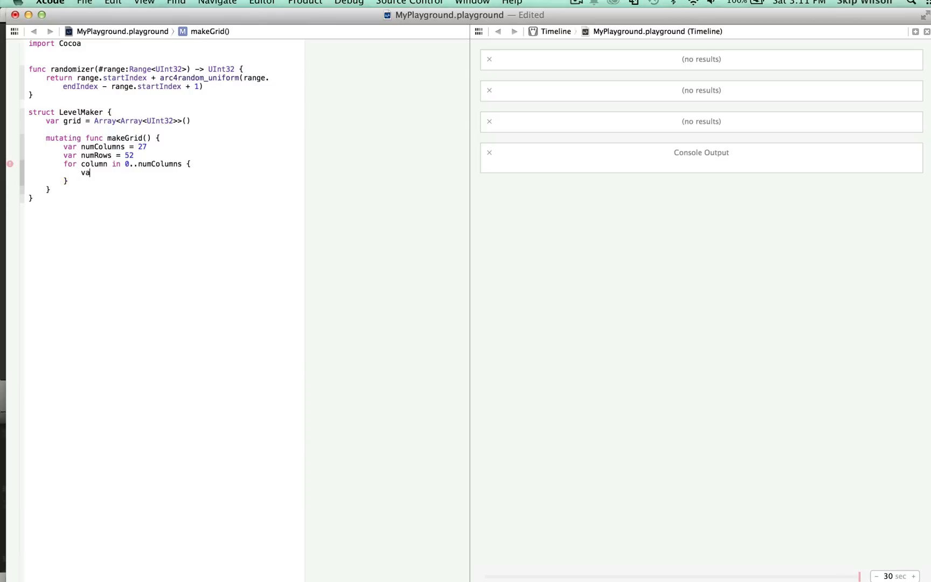
# Inside the loop, create var newRow = Array<UInt32>().
pyautogui.write('newRow')
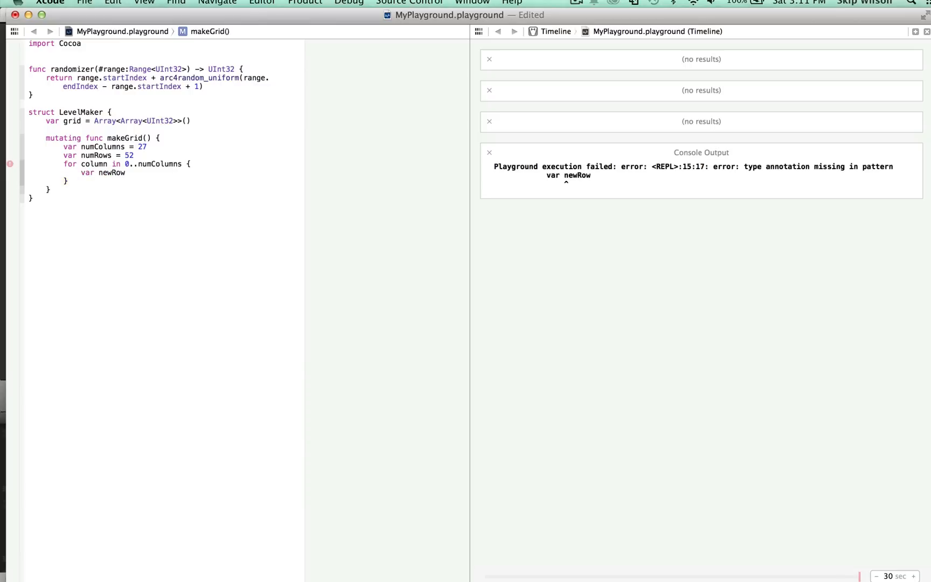
pyautogui.write('= Array')
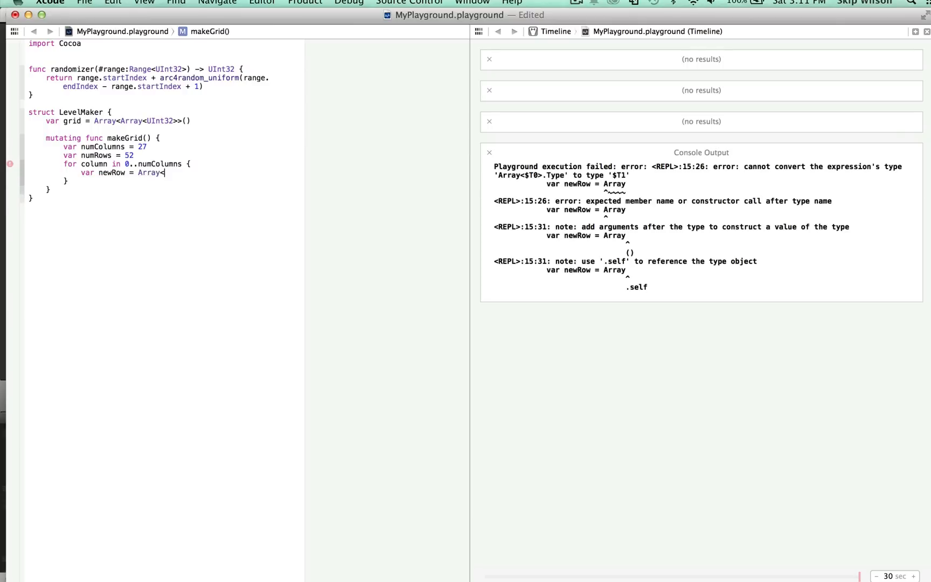
pyautogui.write('<Ui')
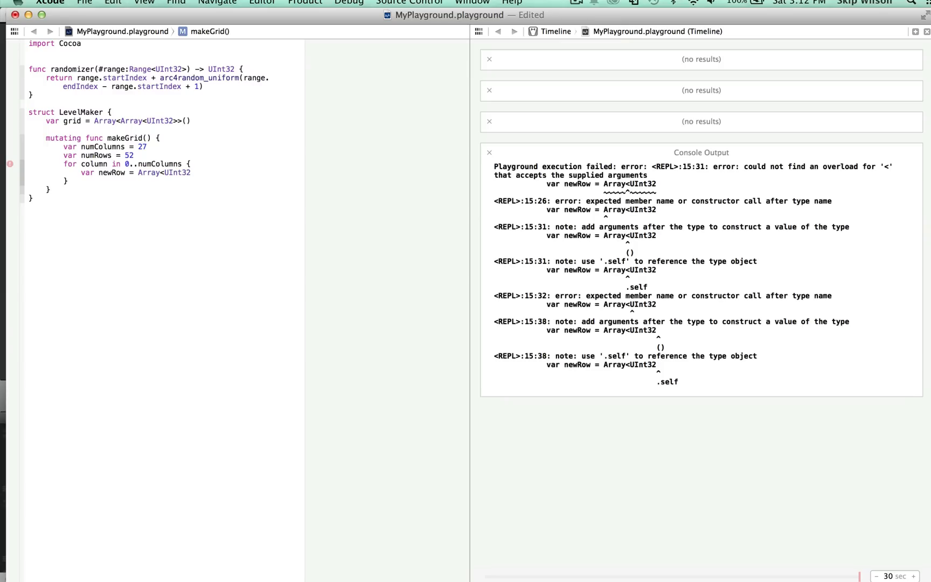
pyautogui.write('()')
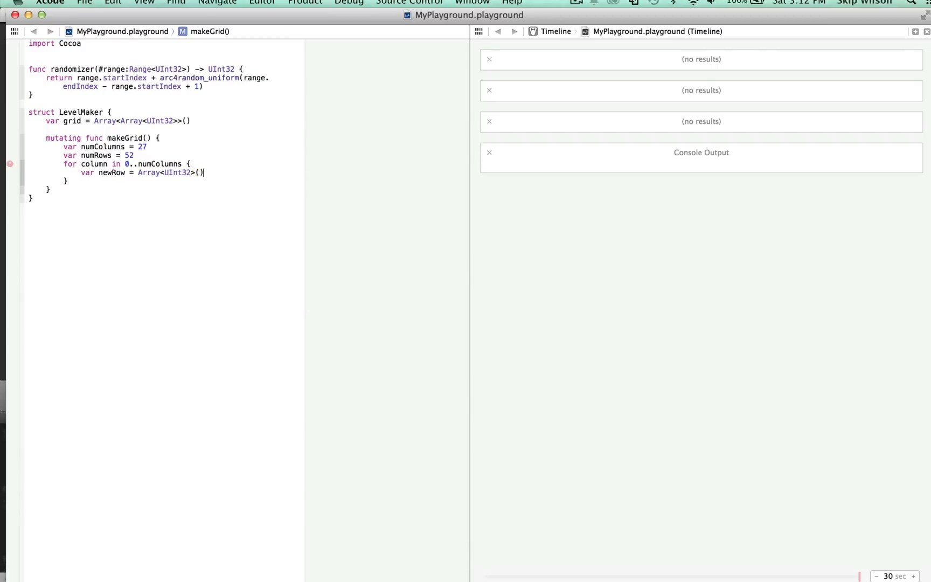
pyautogui.press('return')
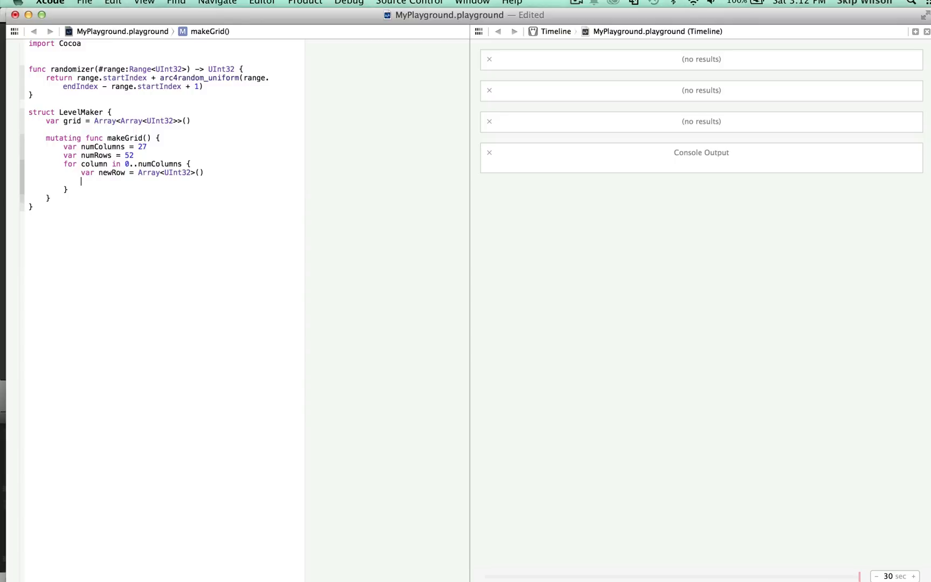
# Add a nested for row in 0..numRows loop.
pyautogui.write('for row')
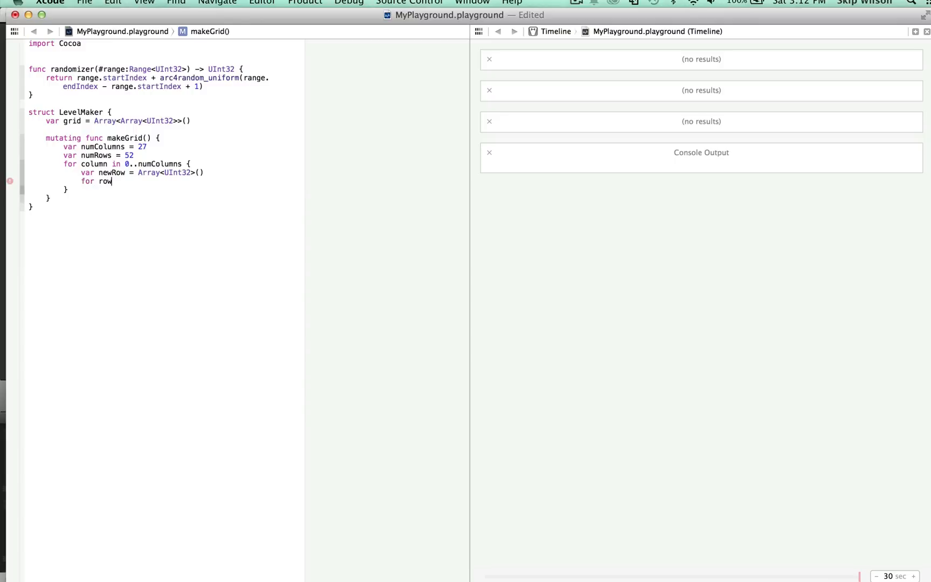
pyautogui.write('in')
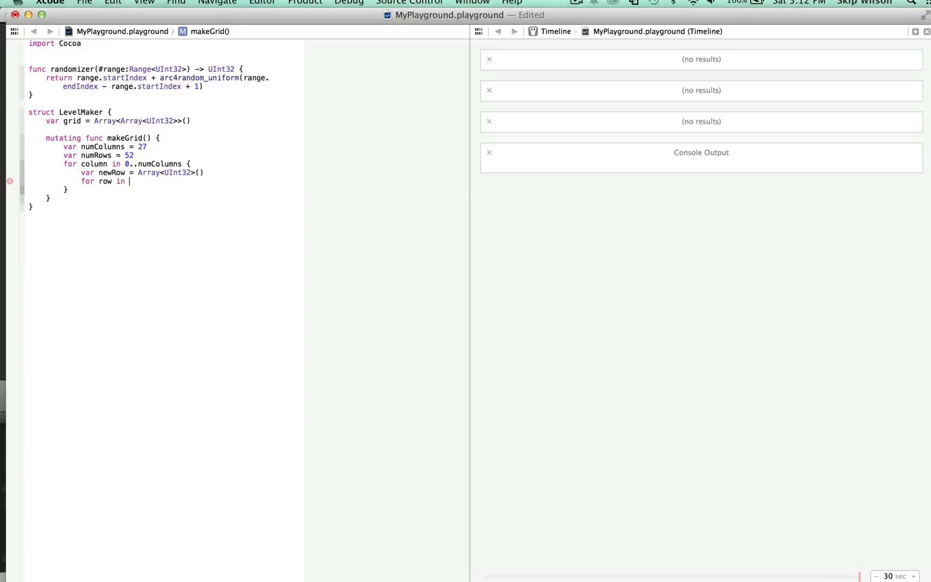
pyautogui.write('0..')
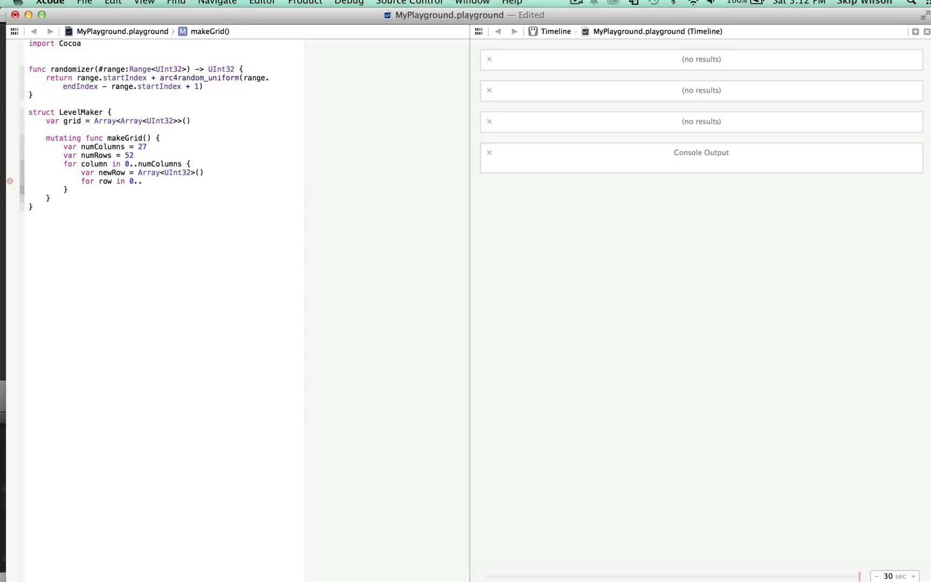
pyautogui.write('numRows {')
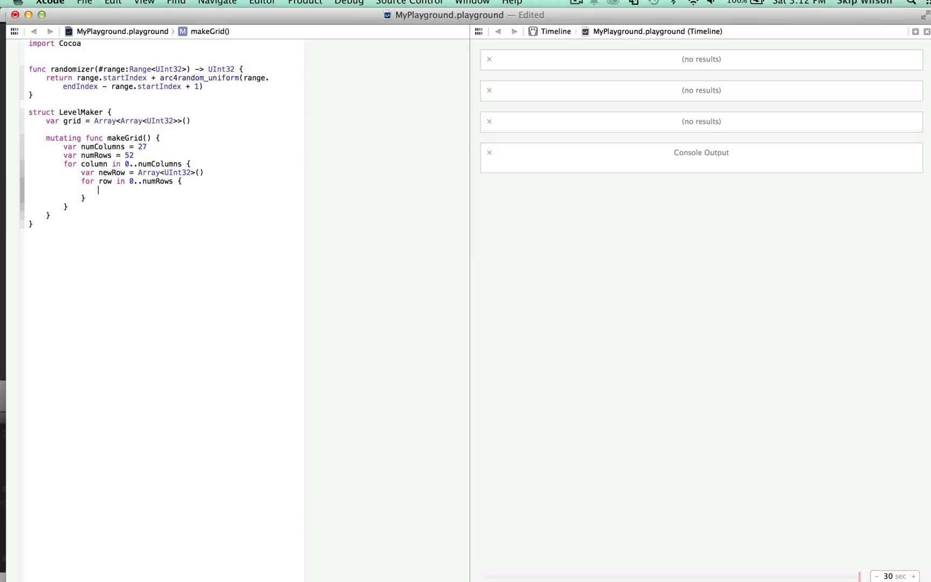
# Append randomizer(range: 1..32) to newRow each pass, then append newRow to self.grid.
pyautogui.write('newRow.append(')
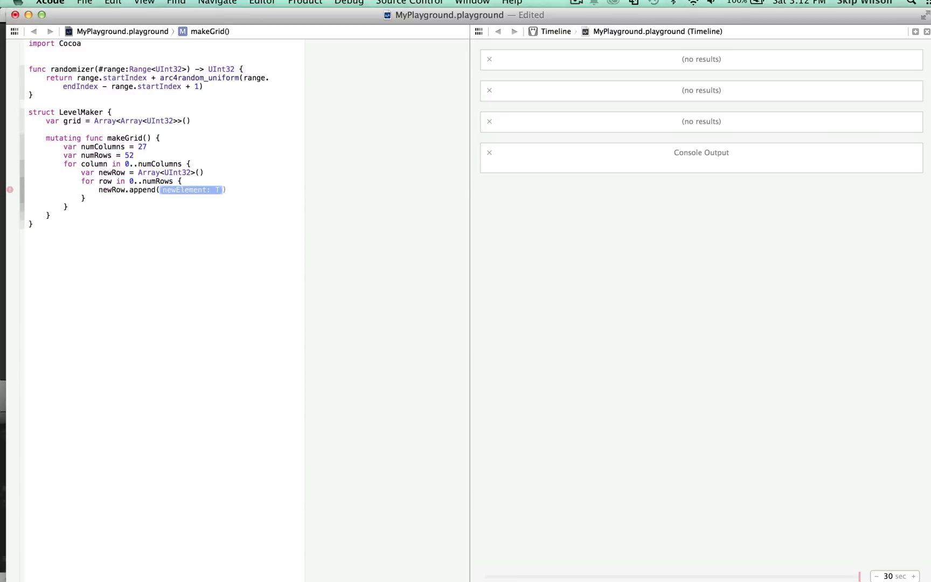
pyautogui.write('r')
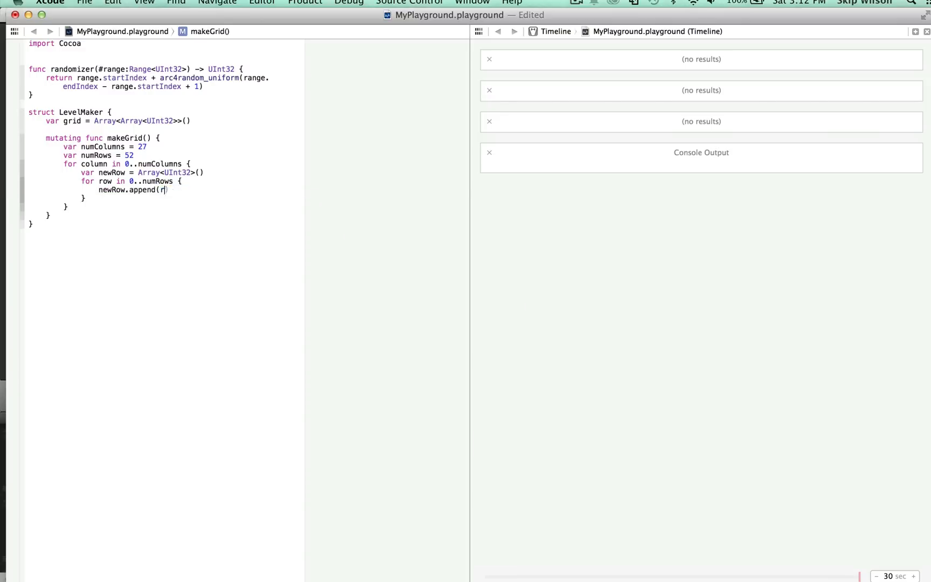
pyautogui.write('andomizer')
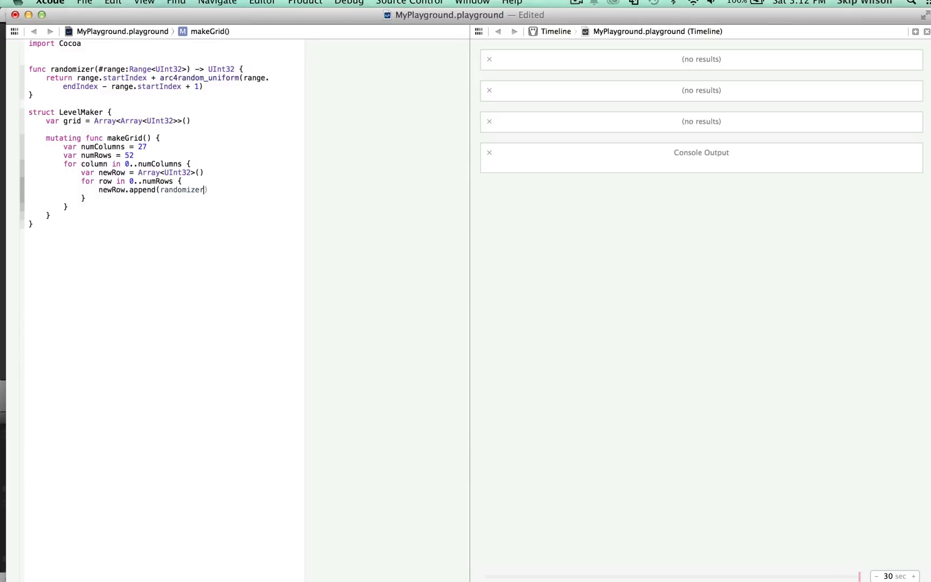
pyautogui.write('()')
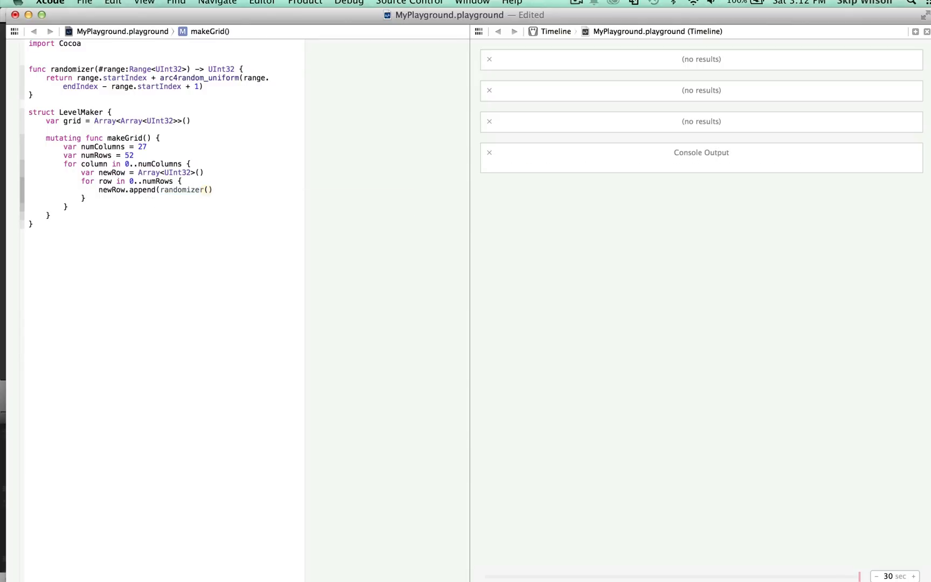
pyautogui.write('rang')
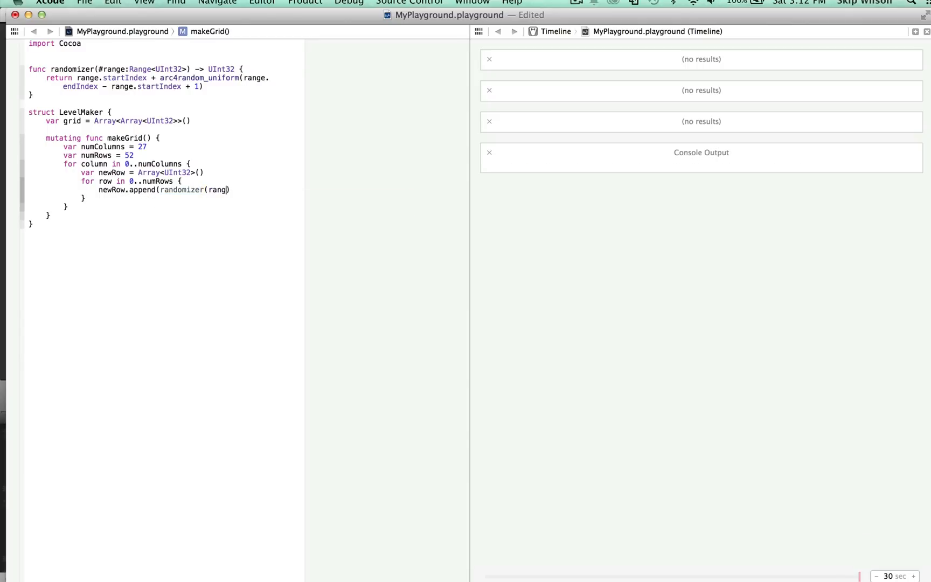
pyautogui.write('range:1..32')
pyautogui.write('self.gr')
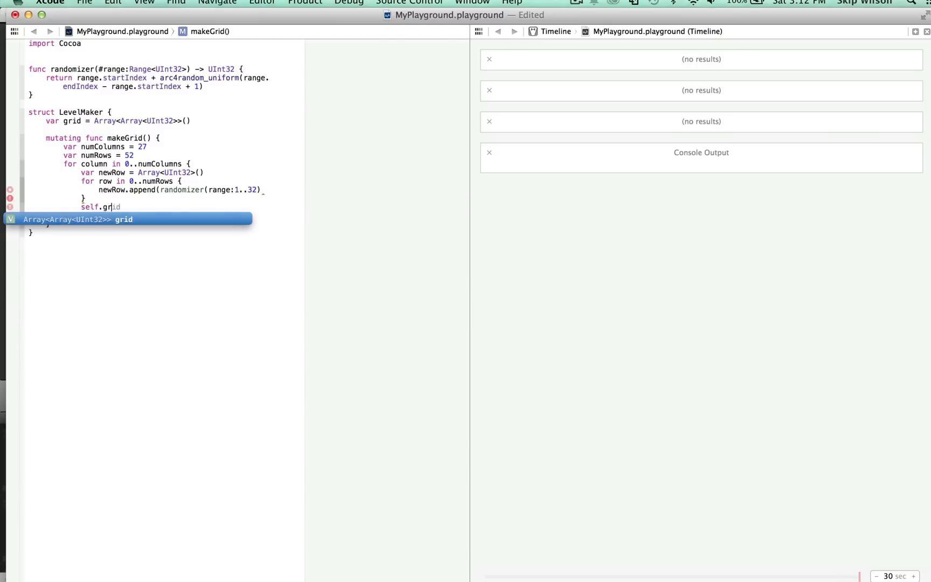
pyautogui.write('.append(newRow')
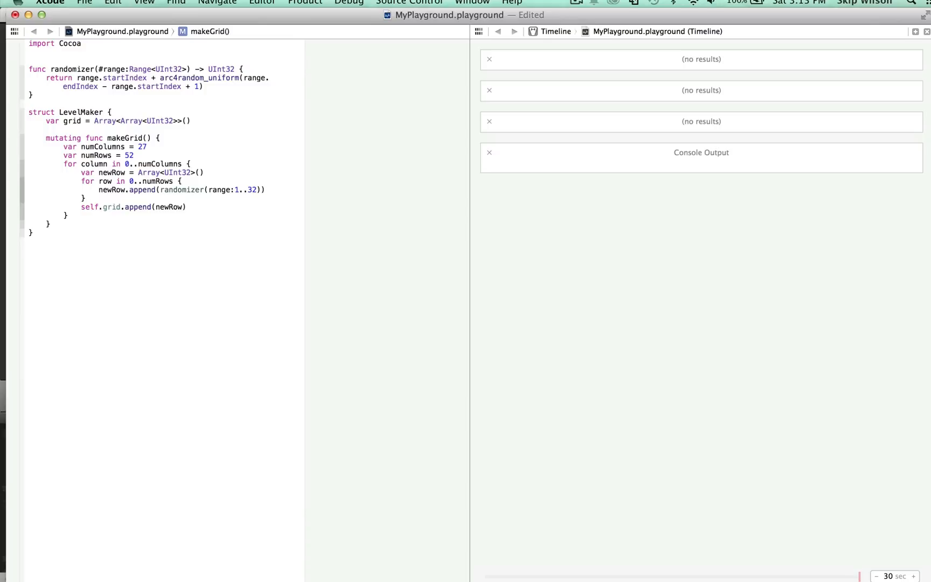
pyautogui.click(51, 225)
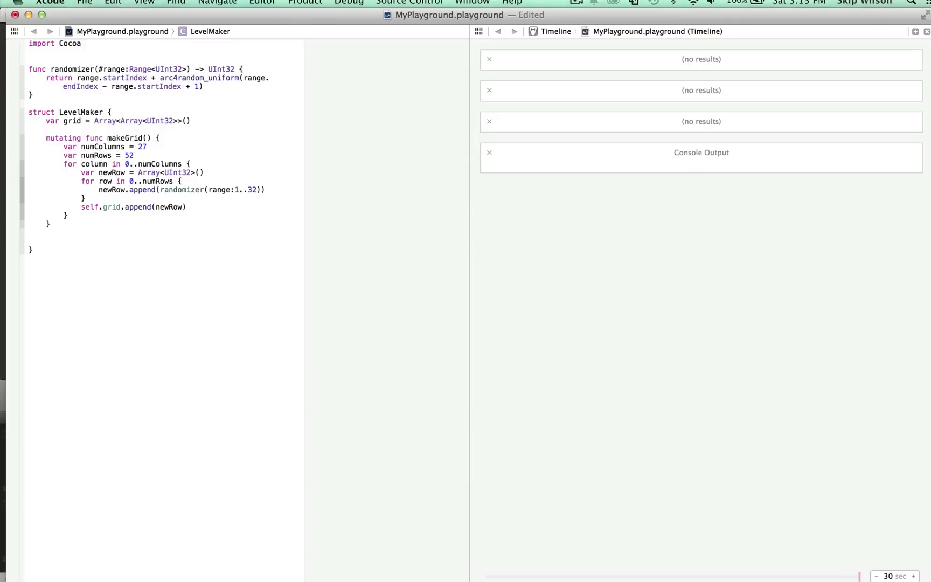
# Declare subscript(row:Int, column:Int) -> UInt32 in LevelMaker.
pyautogui.write('subscript')
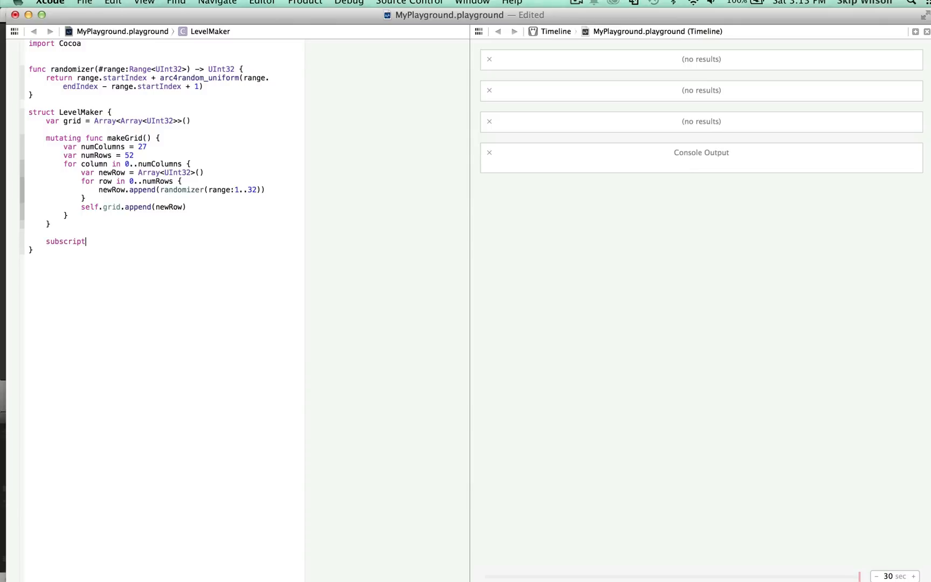
pyautogui.write('()')
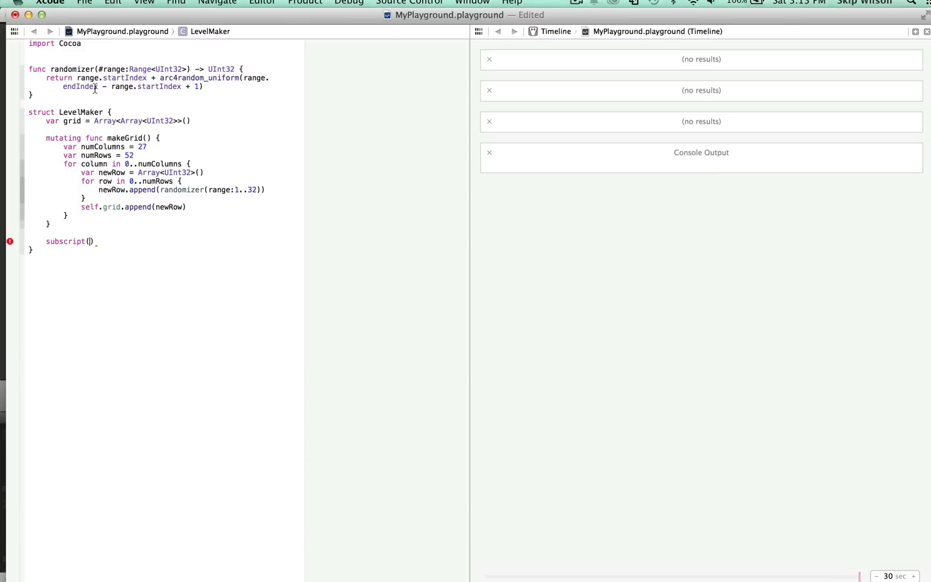
pyautogui.write('row')
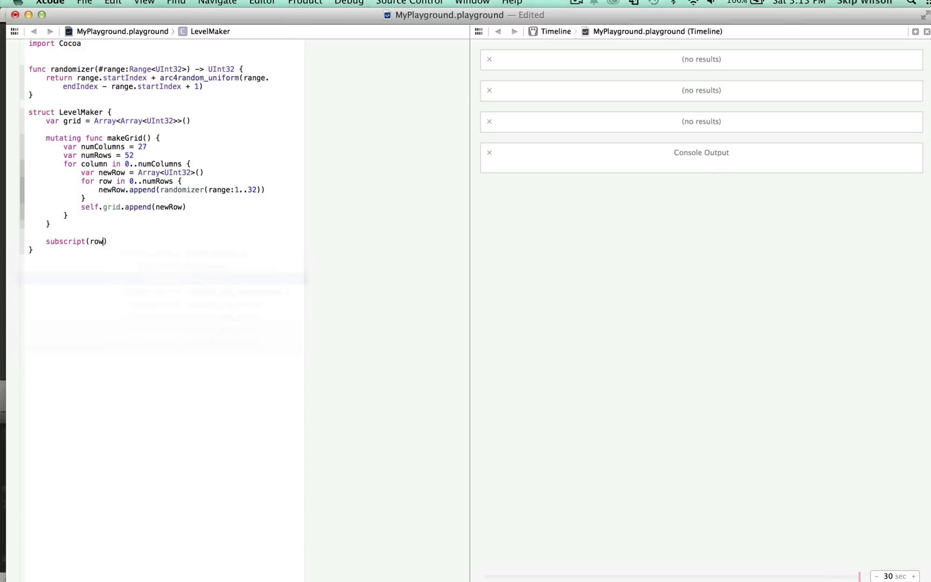
pyautogui.write(':Int,')
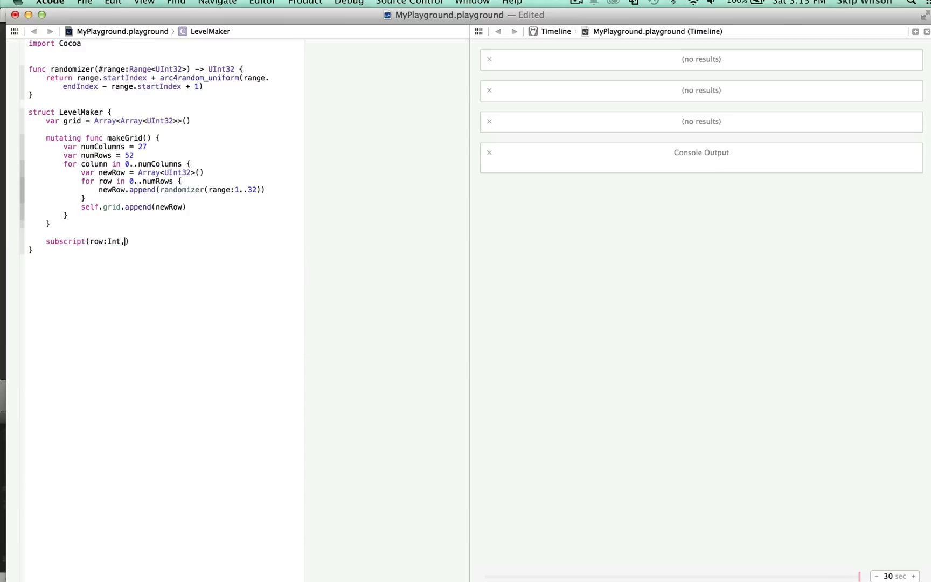
pyautogui.write('column:Int')
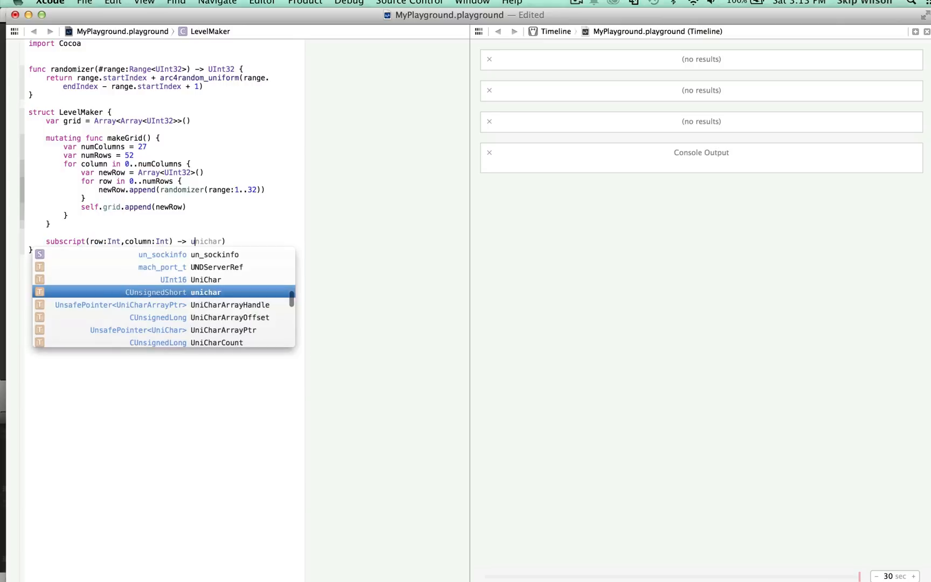
pyautogui.write('UInt32 {')
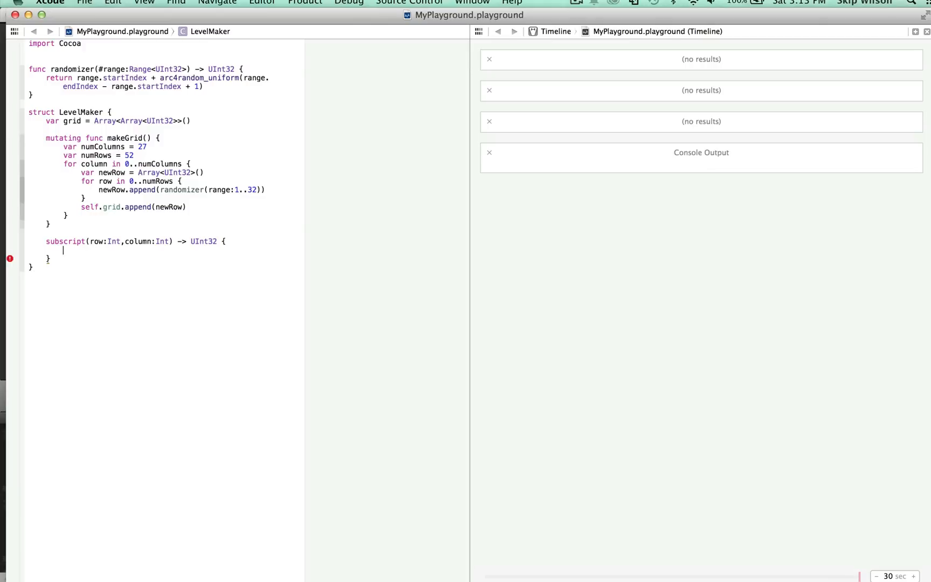
# Return grid[row][column] from the subscript, clearing the console error.
pyautogui.write('return')
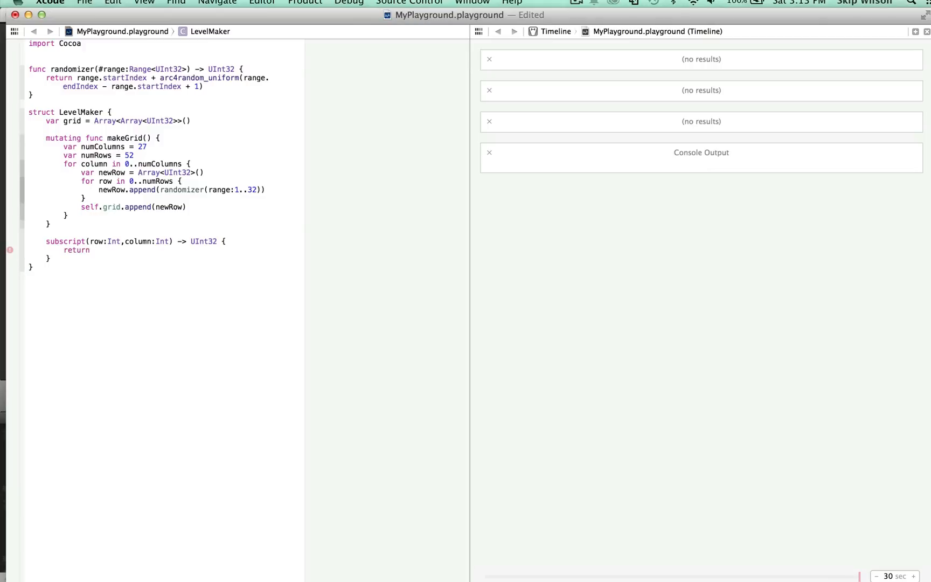
pyautogui.write('grid[')
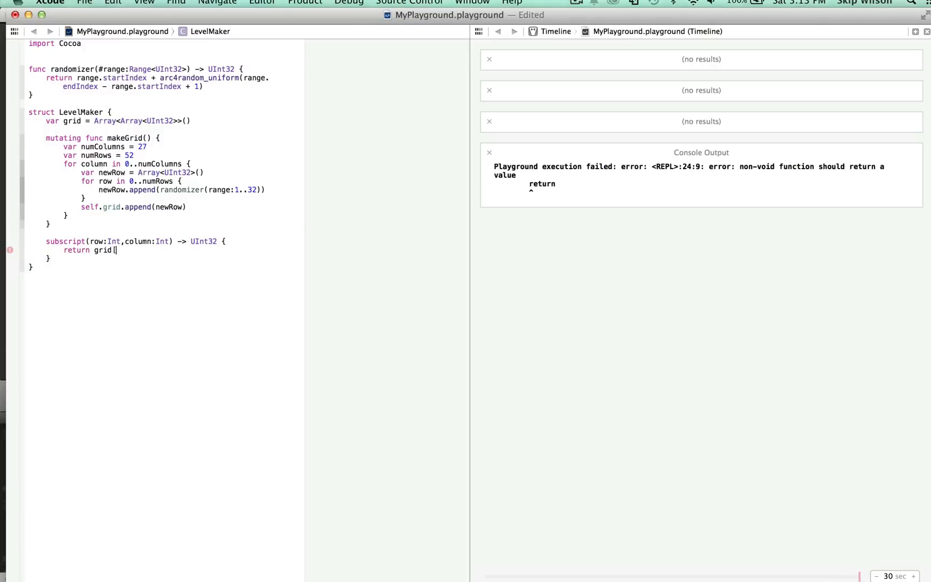
pyautogui.write('row')
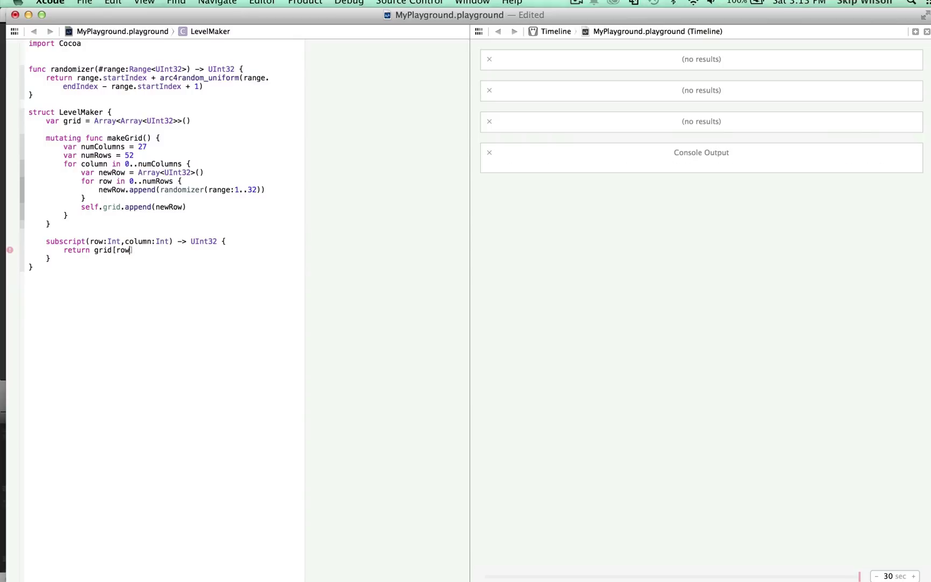
pyautogui.write('[col')
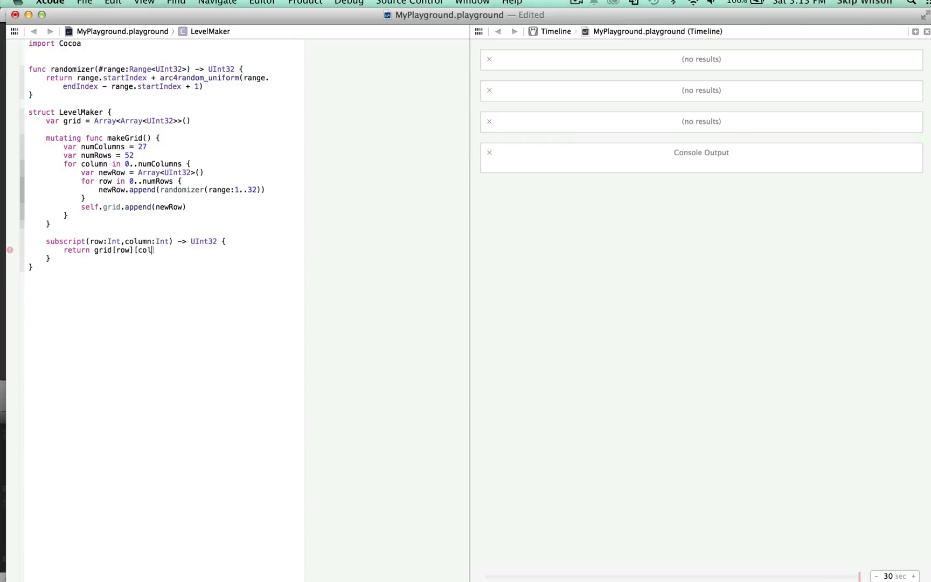
pyautogui.write('umn]')
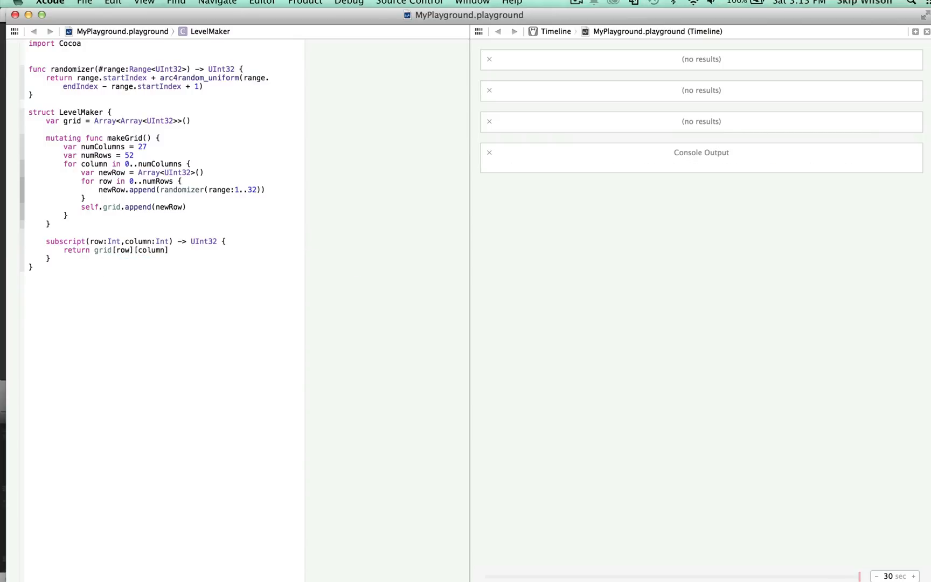
pyautogui.doubleClick(153, 249)
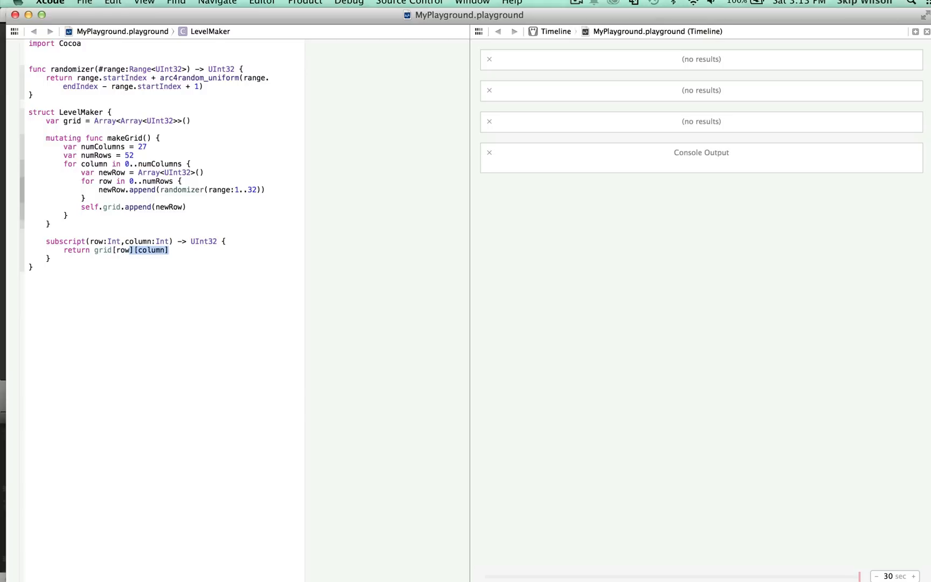
pyautogui.doubleClick(123, 250)
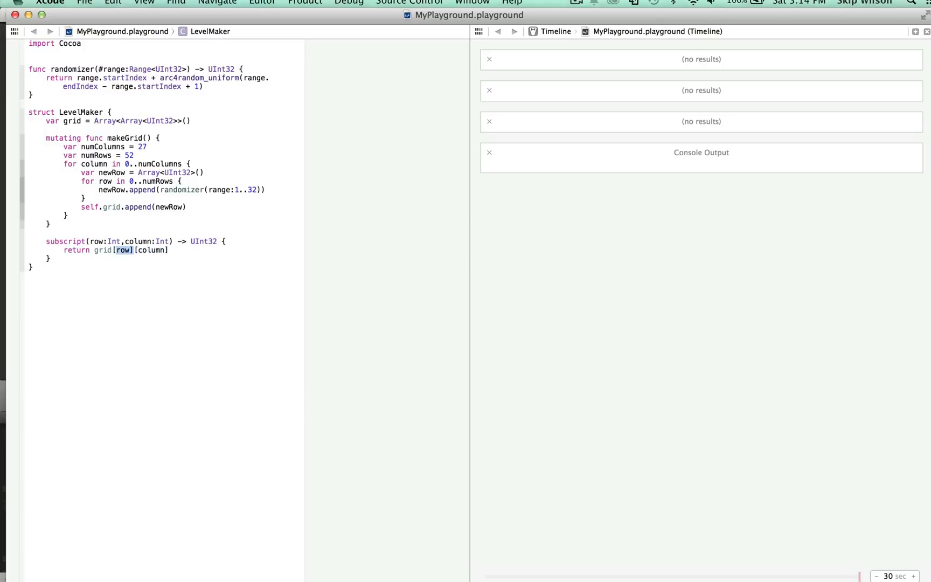
pyautogui.doubleClick(103, 249)
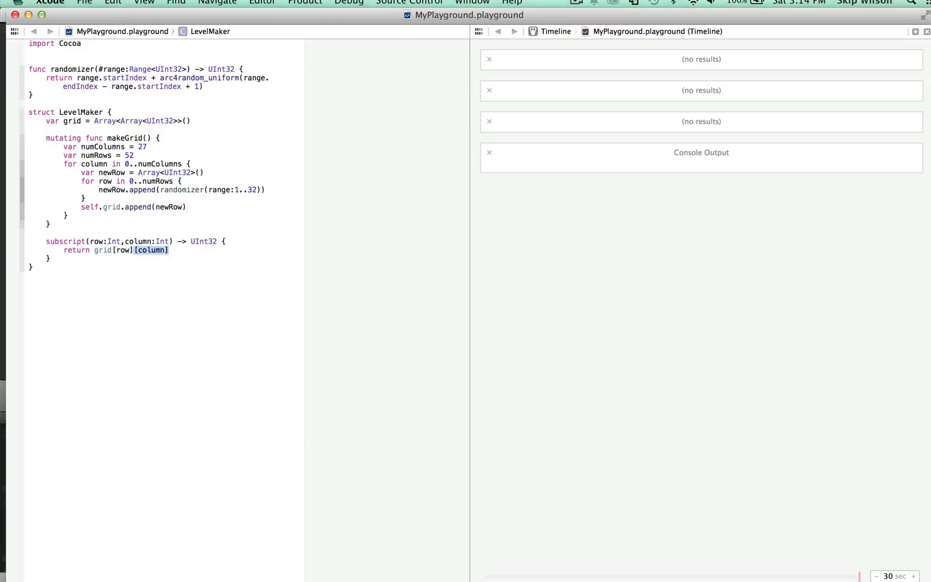
pyautogui.press('Return')
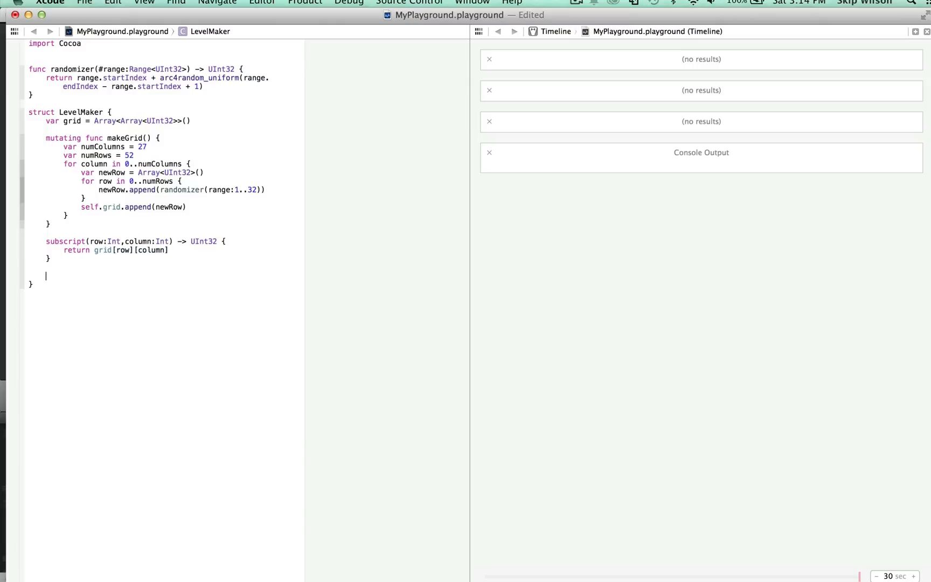
# Add init() { makeGrid() } to LevelMaker and begin a var declaration below the struct.
pyautogui.write('init() {')
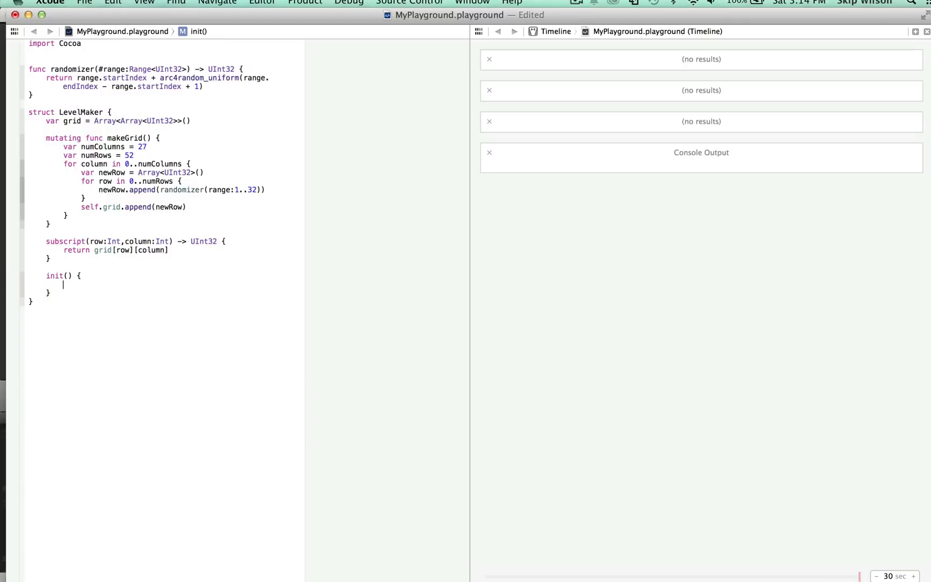
pyautogui.write('makeGrid(')
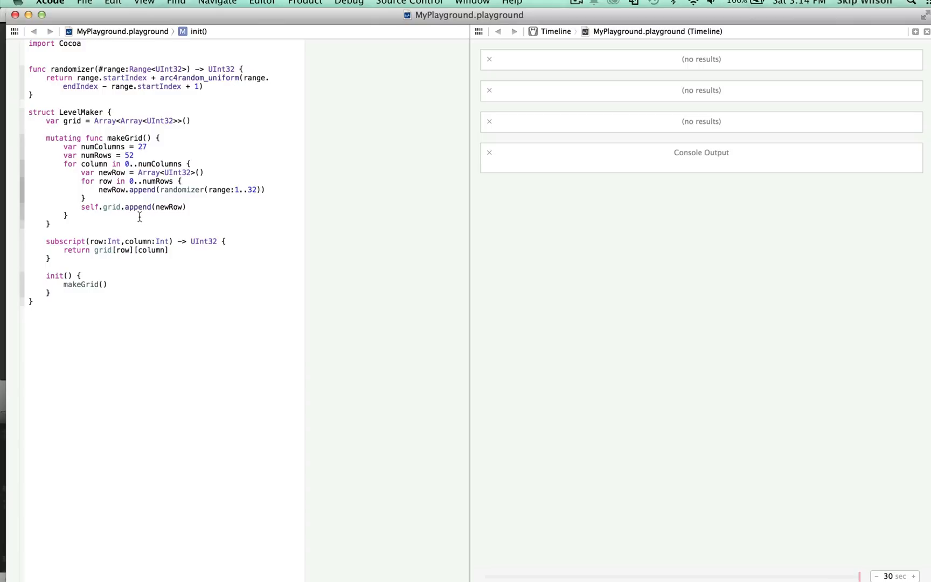
pyautogui.doubleClick(111, 207)
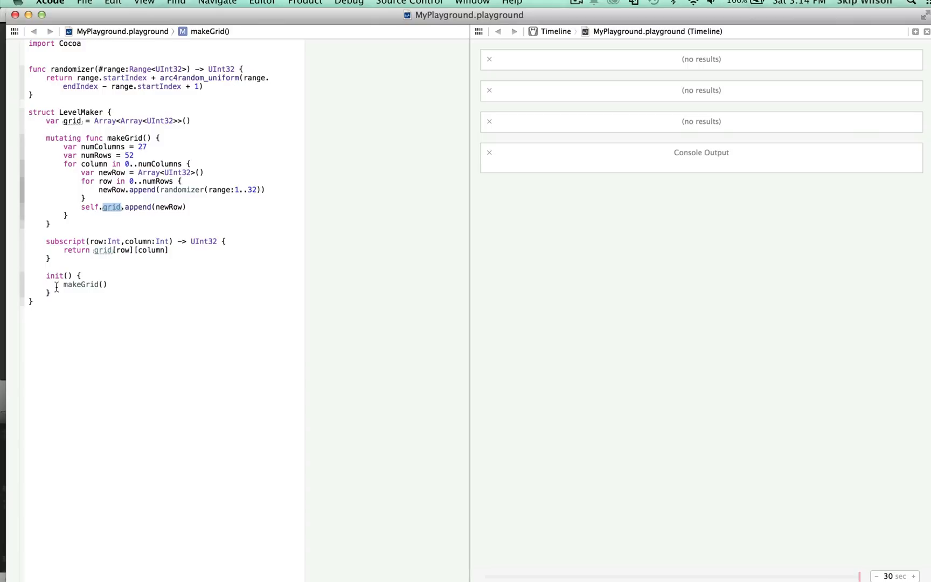
pyautogui.write('var')
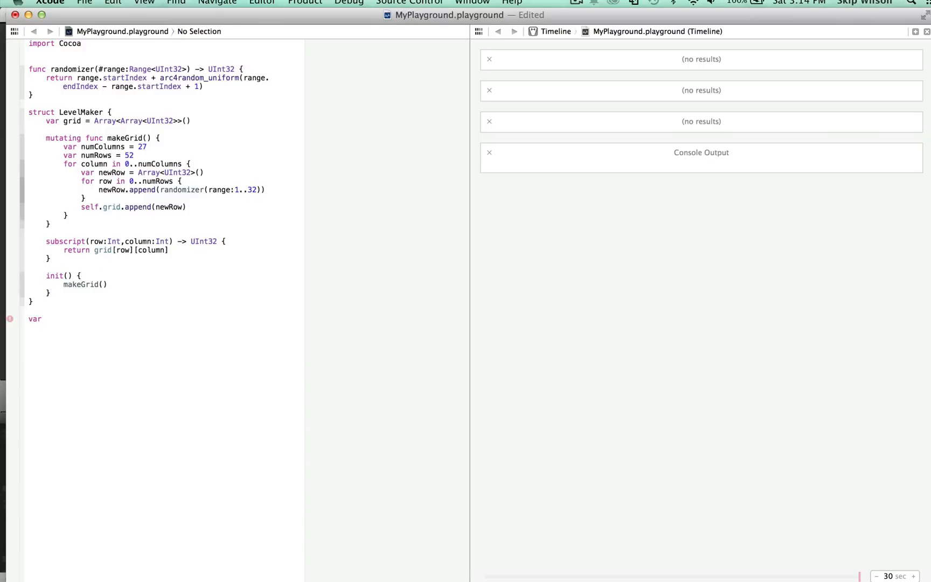
# Declare var level2 = LevelMaker() and reference level2.grid below it.
pyautogui.write('level2')
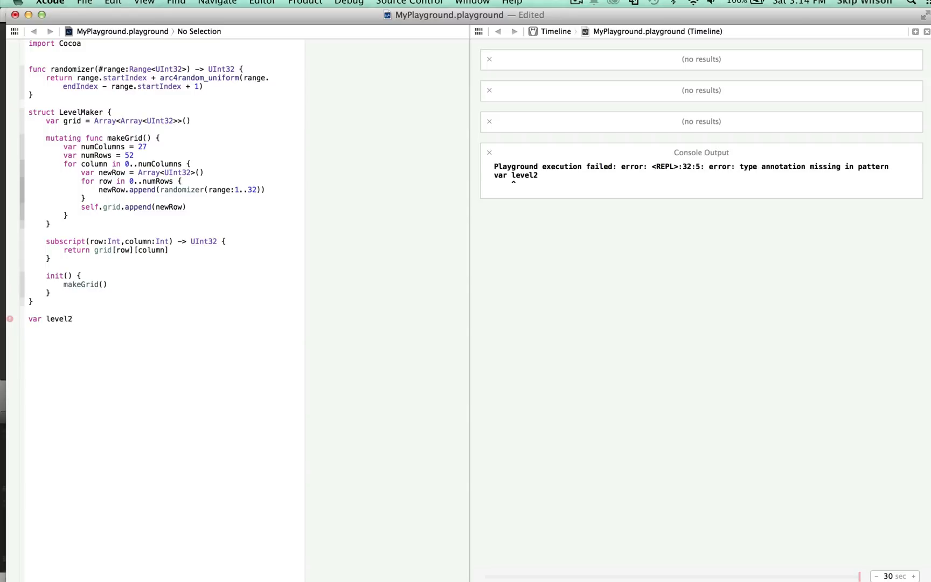
pyautogui.write('= LevelMaker(')
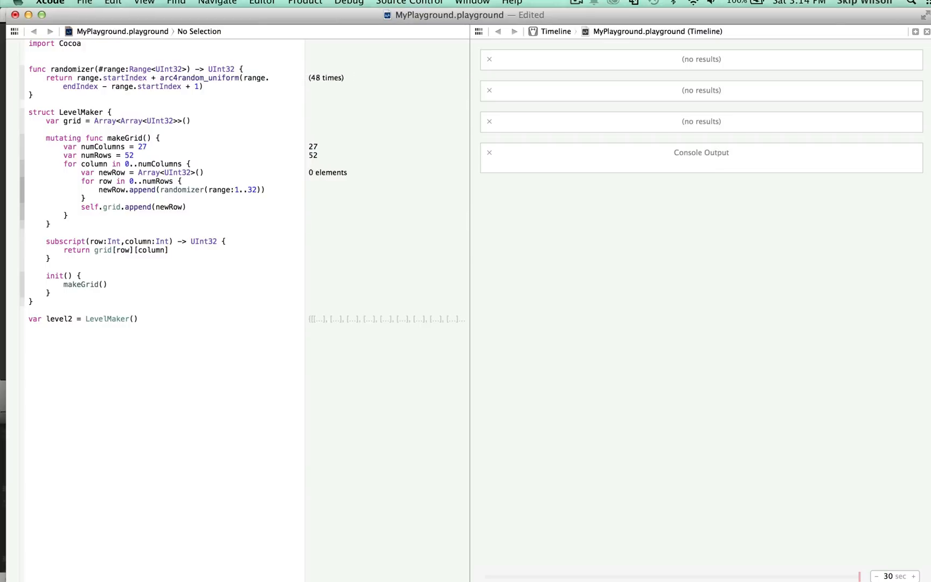
pyautogui.write('LevelMaker')
pyautogui.write('level2.grid')
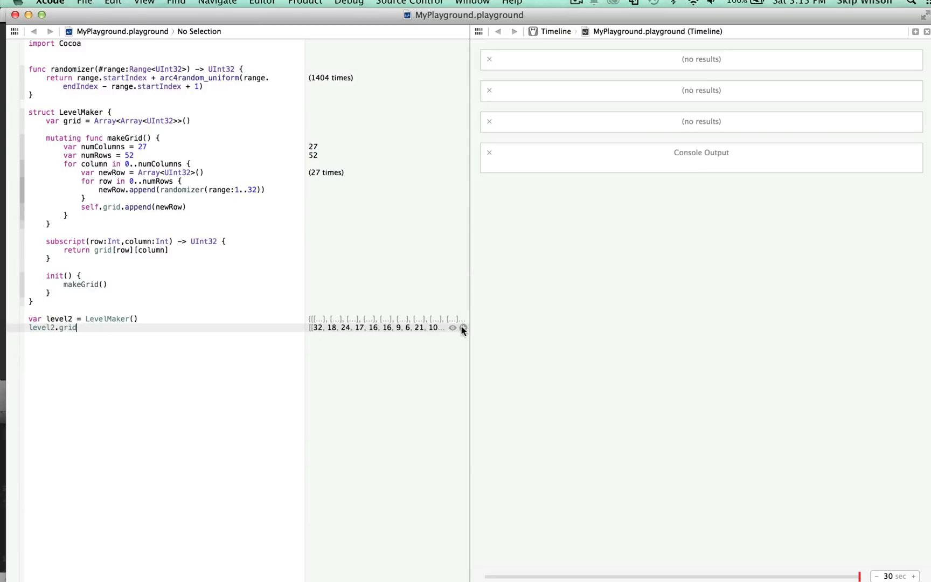
# Inspect level2.grid in the results sidebar, expanding and collapsing the first row of random values.
pyautogui.click(453, 328)
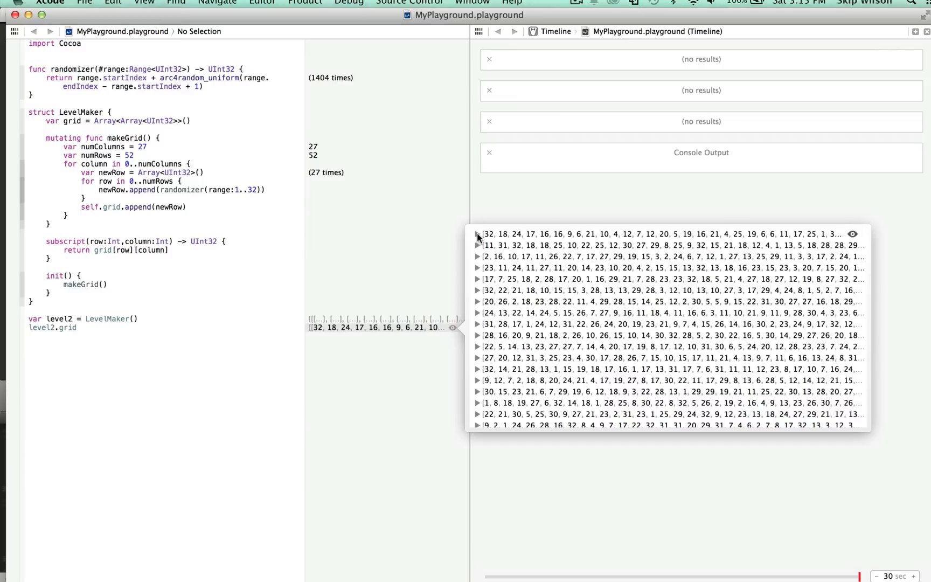
pyautogui.click(477, 234)
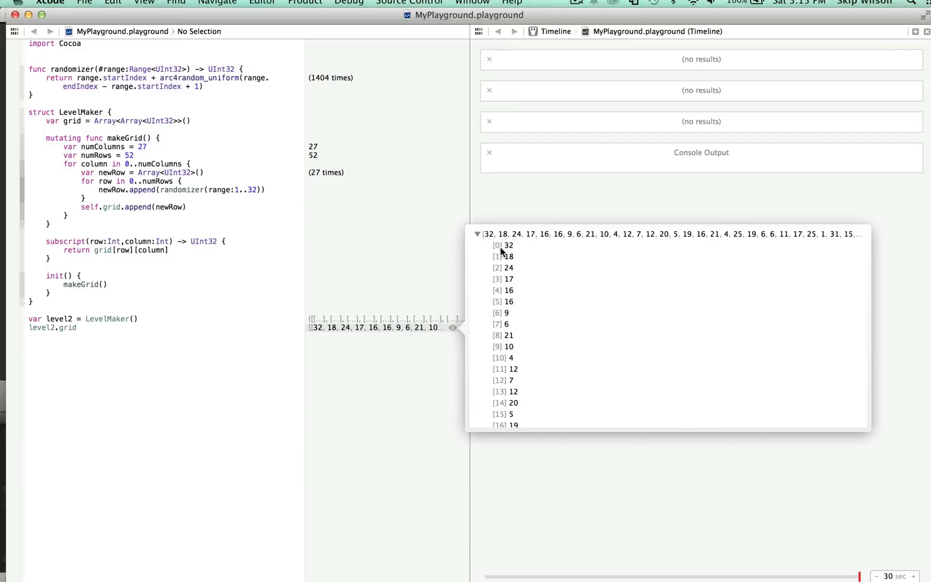
pyautogui.click(478, 234)
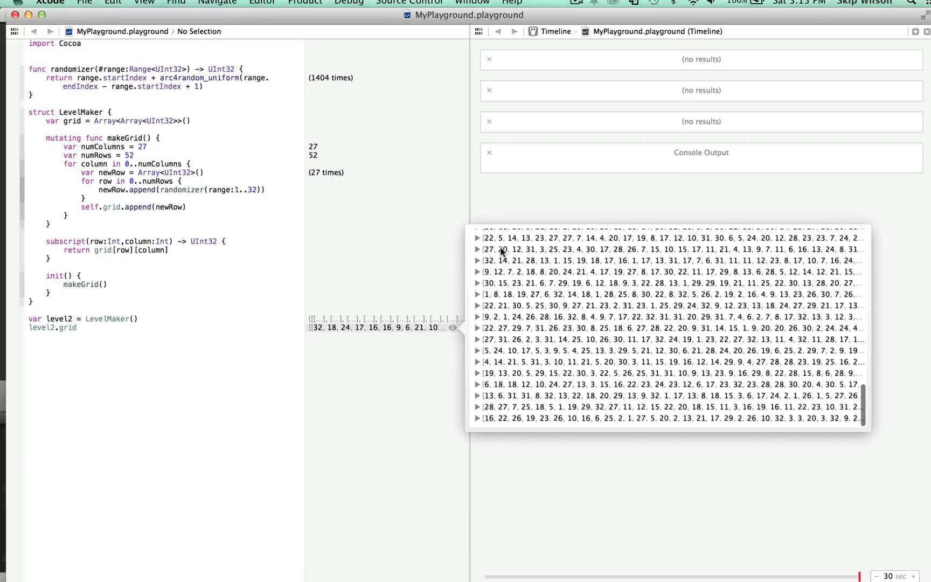
pyautogui.scroll(3)
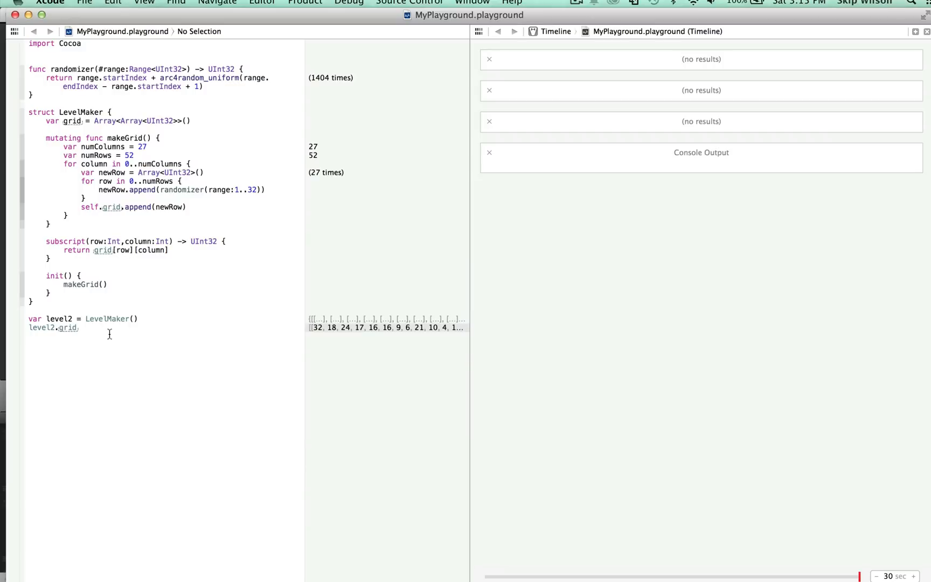
# Extend level2.grid with [2][5], then delete the whole inspection line.
pyautogui.write('[')
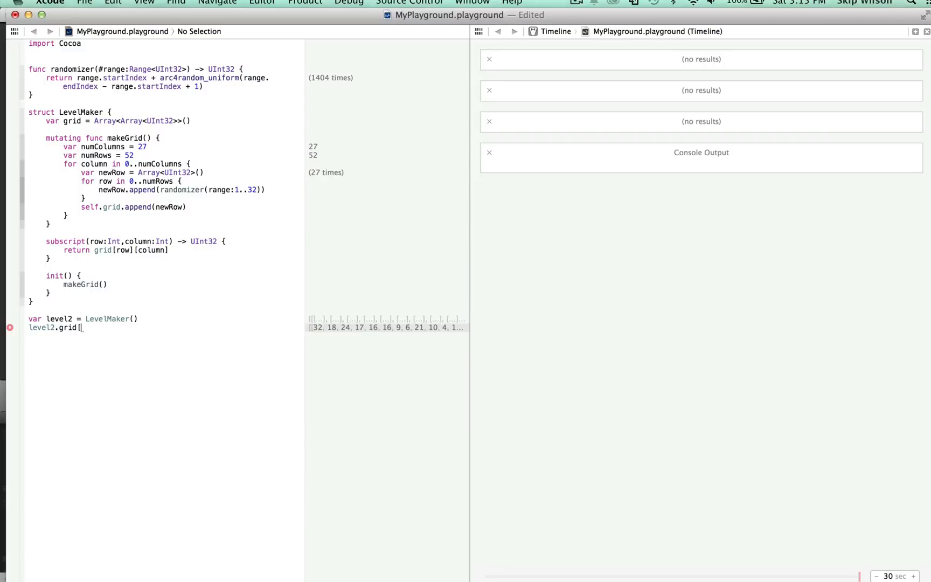
pyautogui.write('2][')
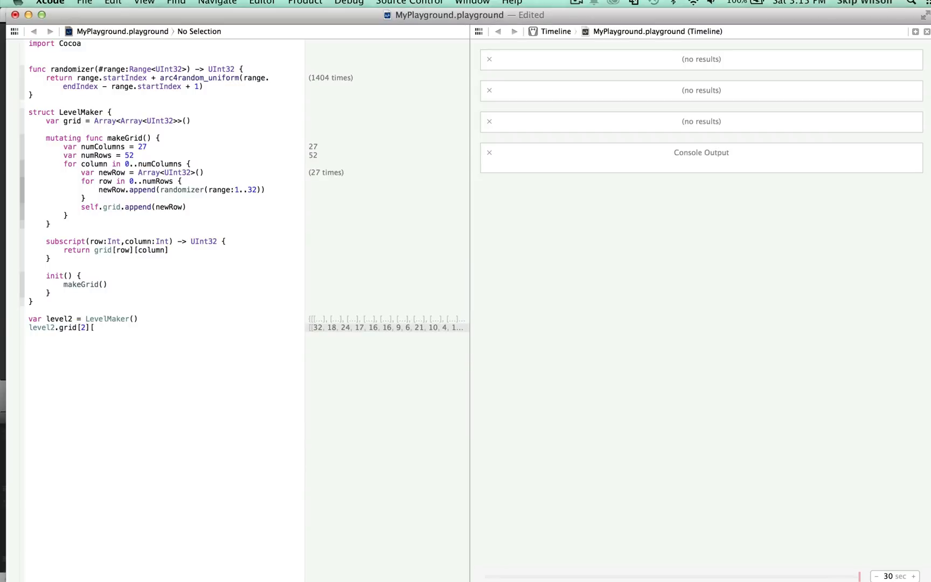
pyautogui.write('[5]')
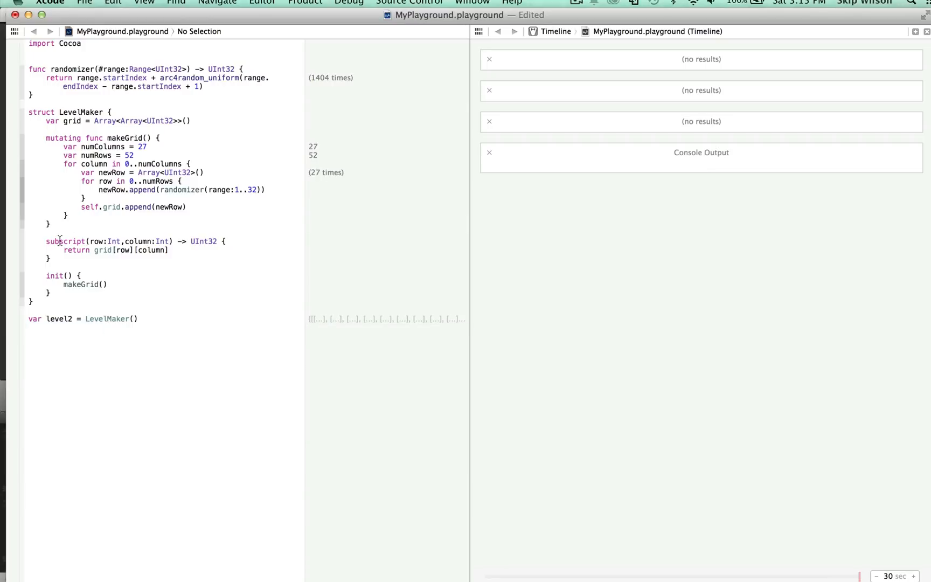
# Write level2[2,5] to read the grid via the subscript, which returns 17.
pyautogui.write('lev')
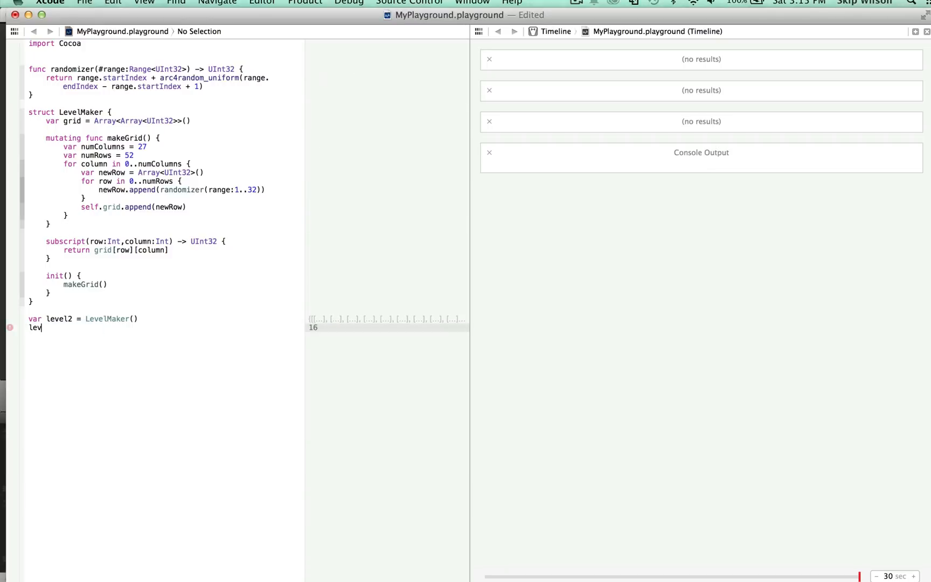
pyautogui.write('el2[')
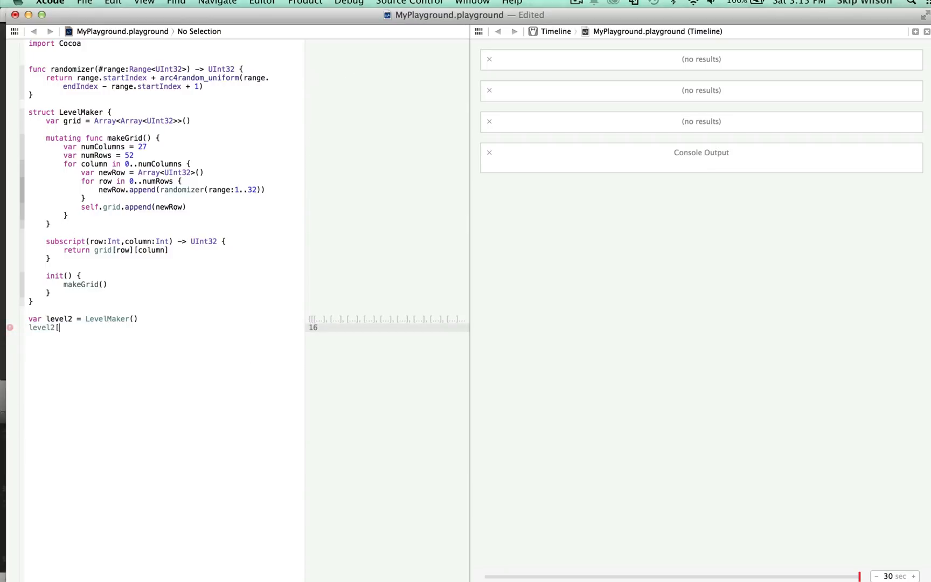
pyautogui.write('2,')
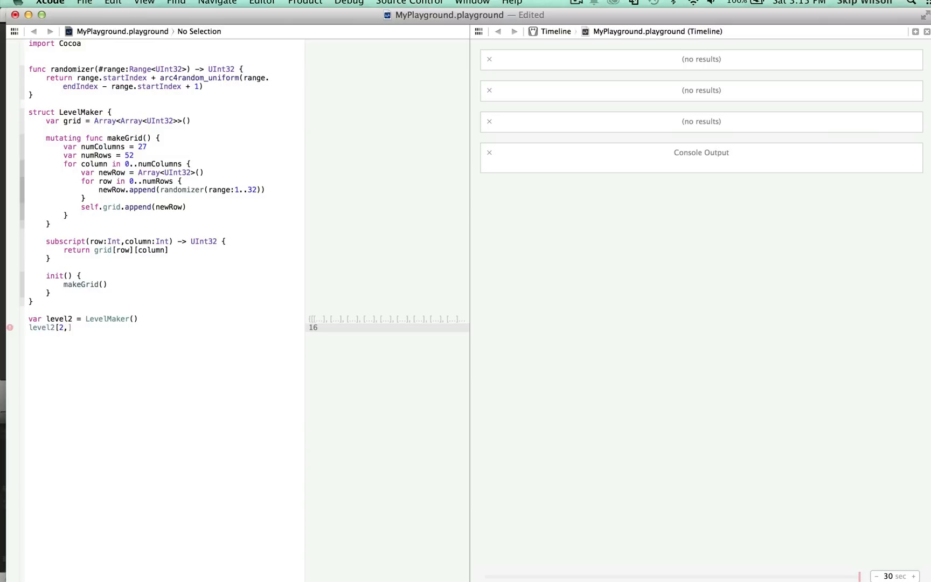
pyautogui.write('5')
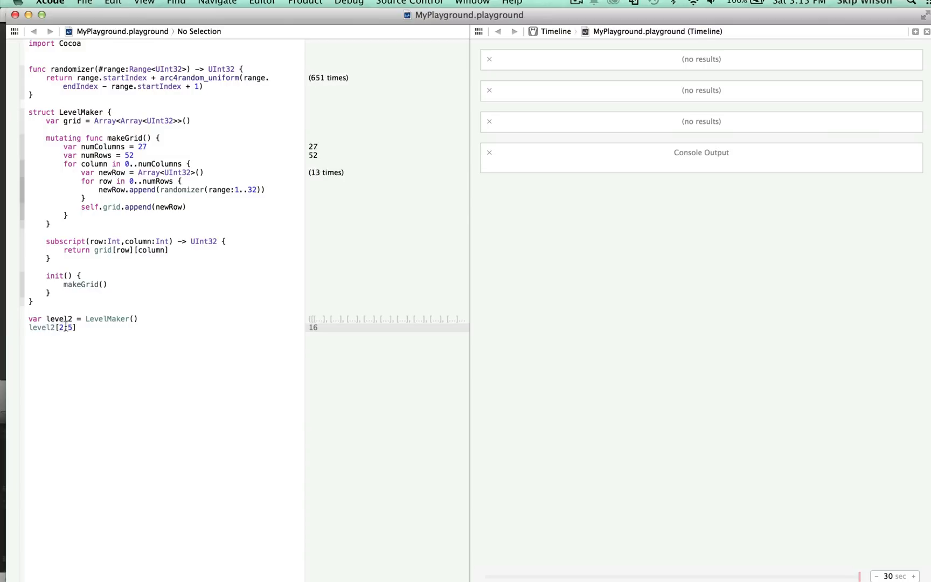
pyautogui.write(',')
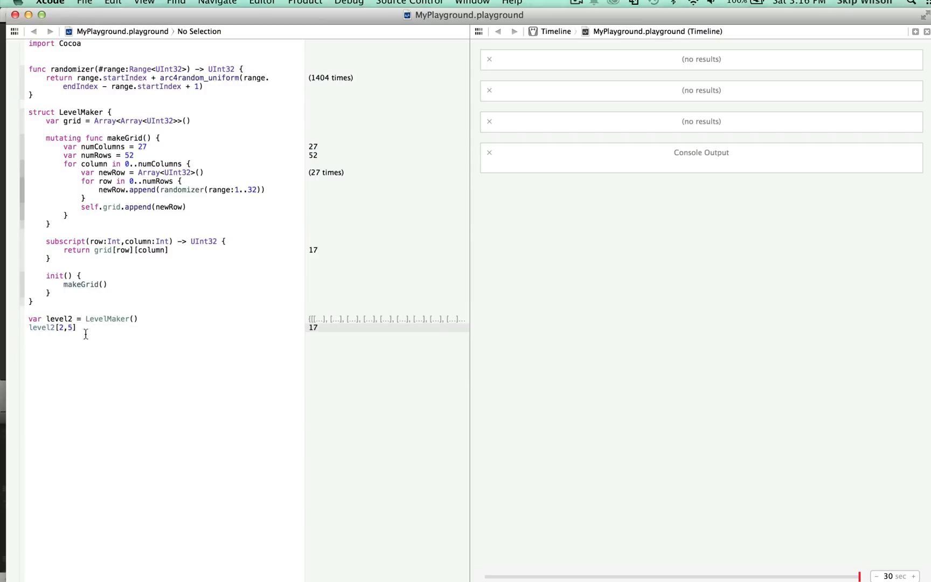
pyautogui.doubleClick(52, 327)
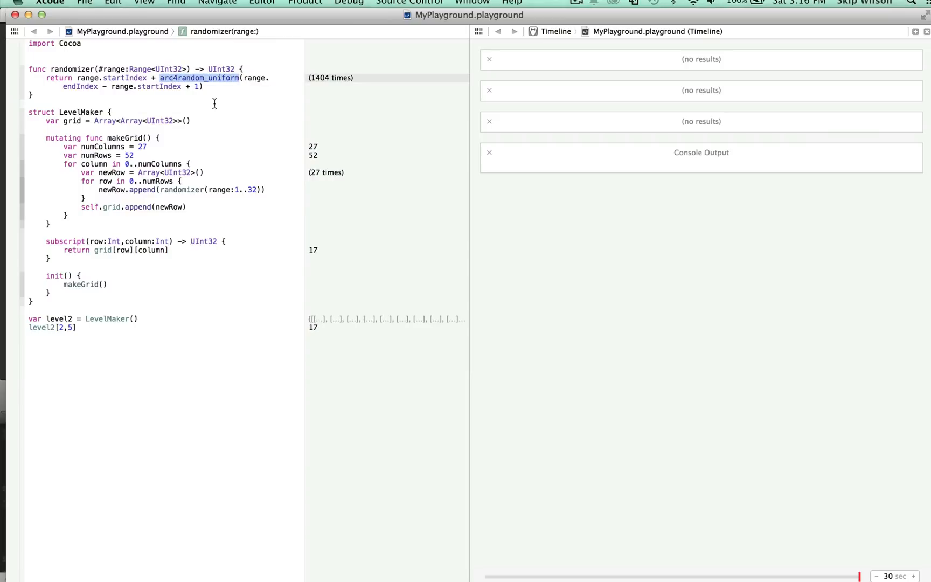
pyautogui.moveTo(202, 137)
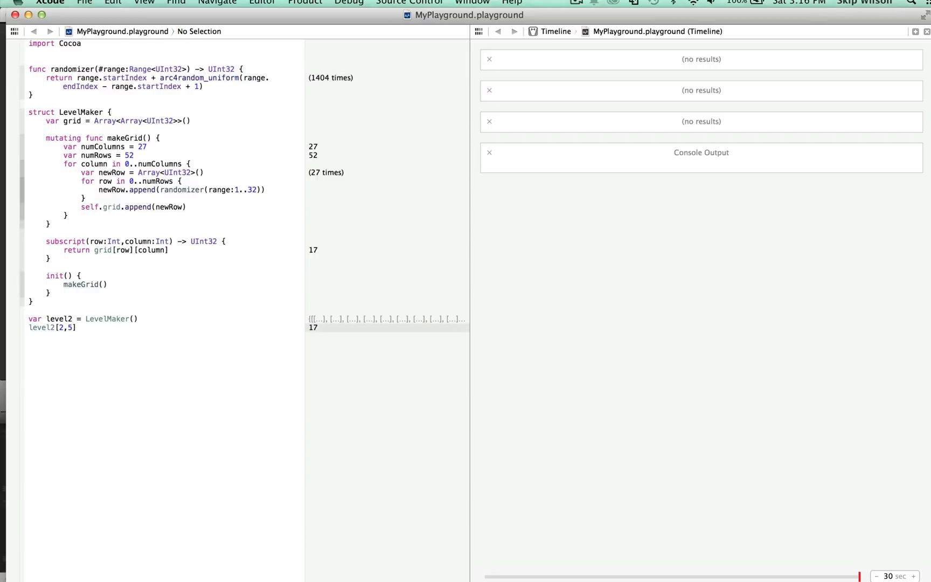
pyautogui.doubleClick(52, 328)
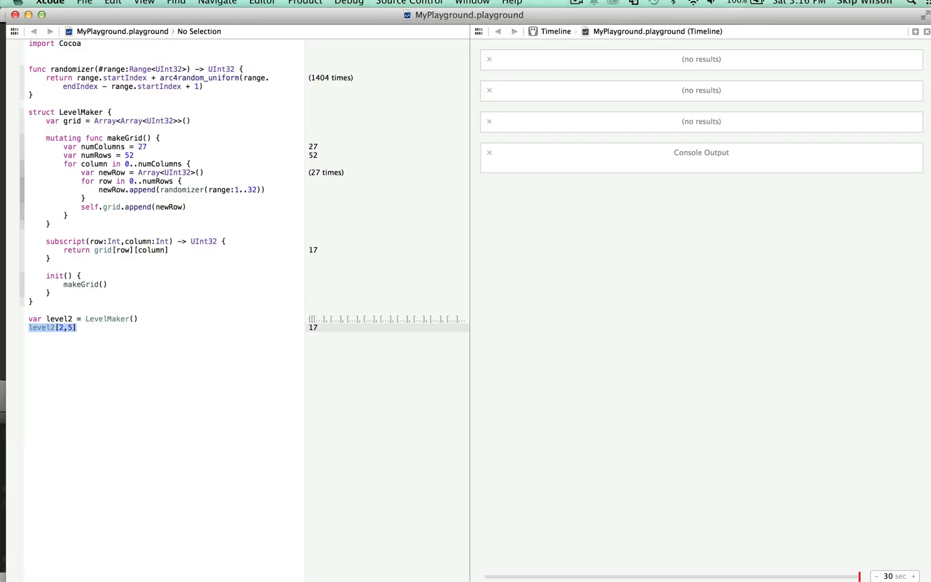
pyautogui.click(78, 327)
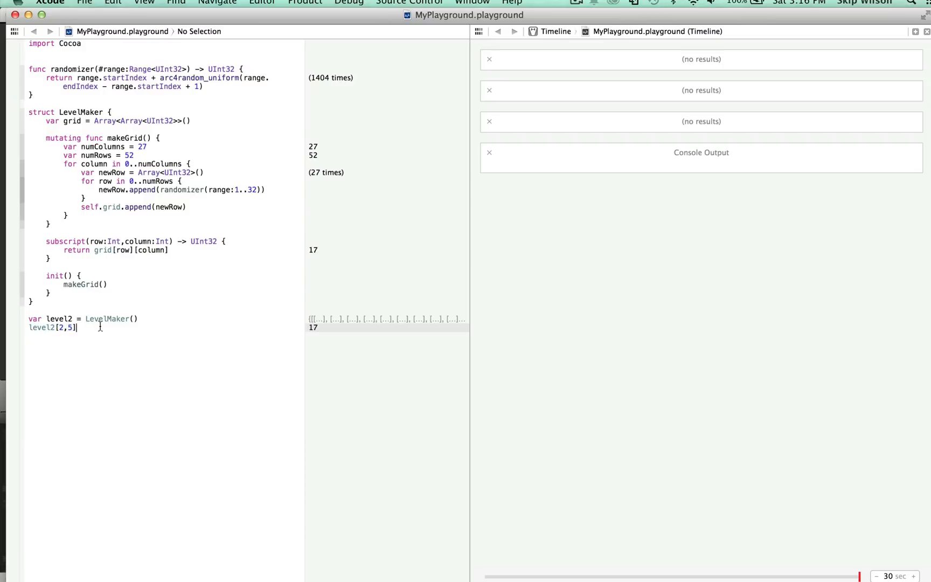